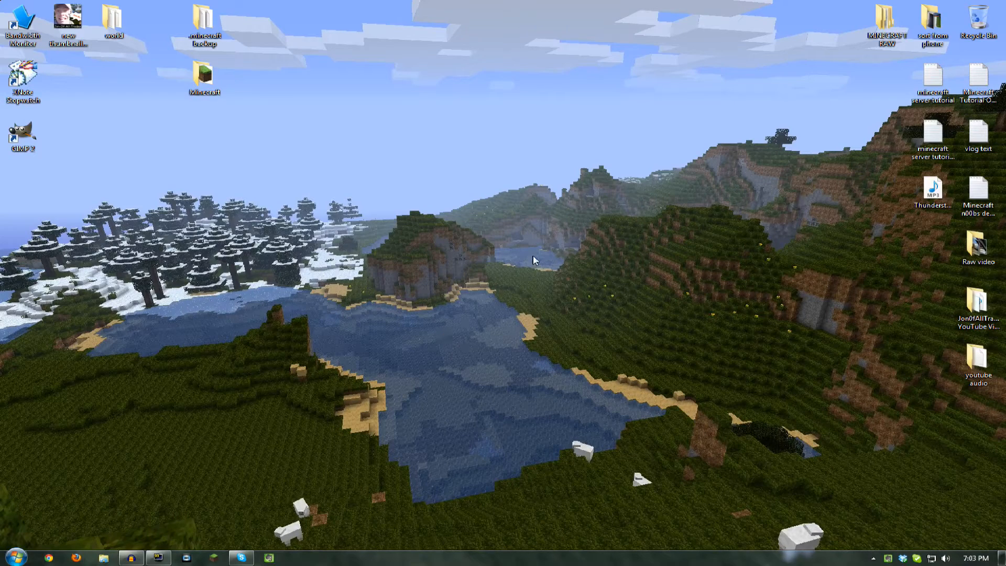
pyautogui.moveTo(373, 205)
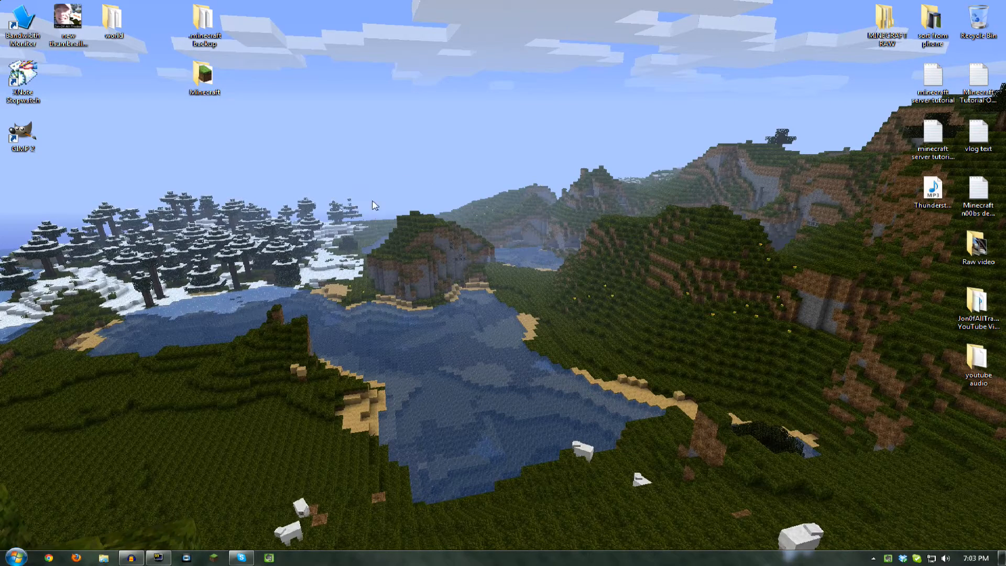
pyautogui.moveTo(540, 243)
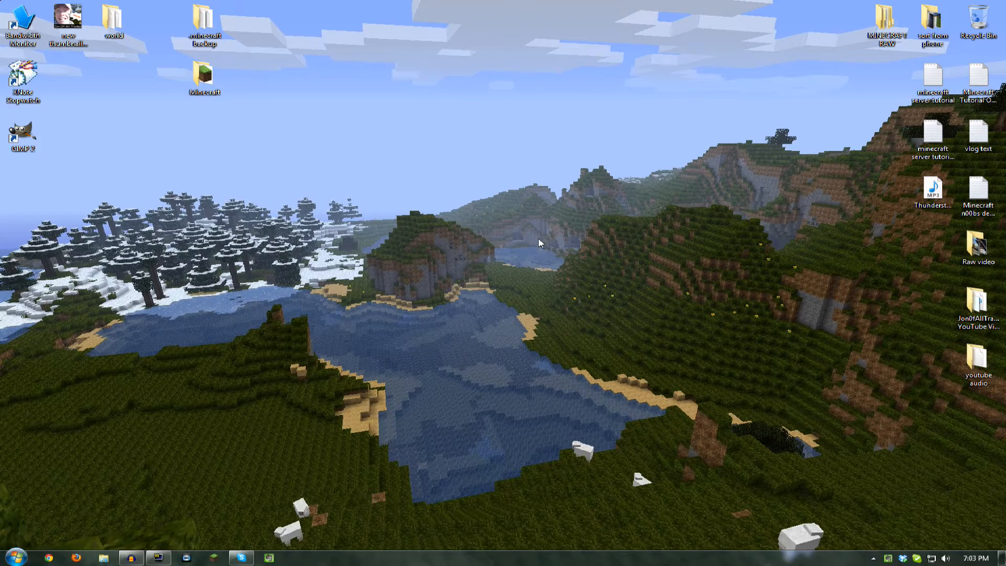
pyautogui.moveTo(828, 88)
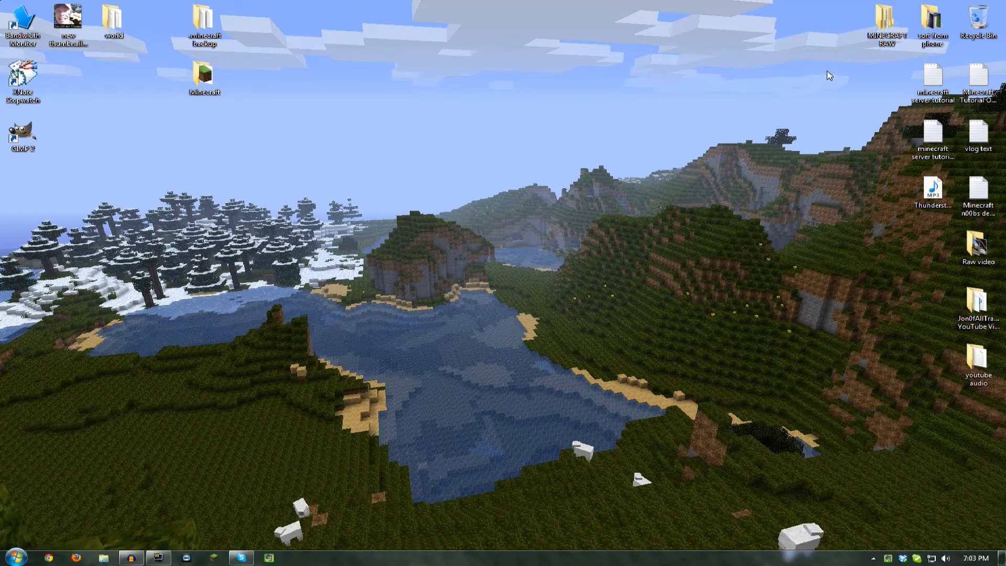
pyautogui.moveTo(850, 15)
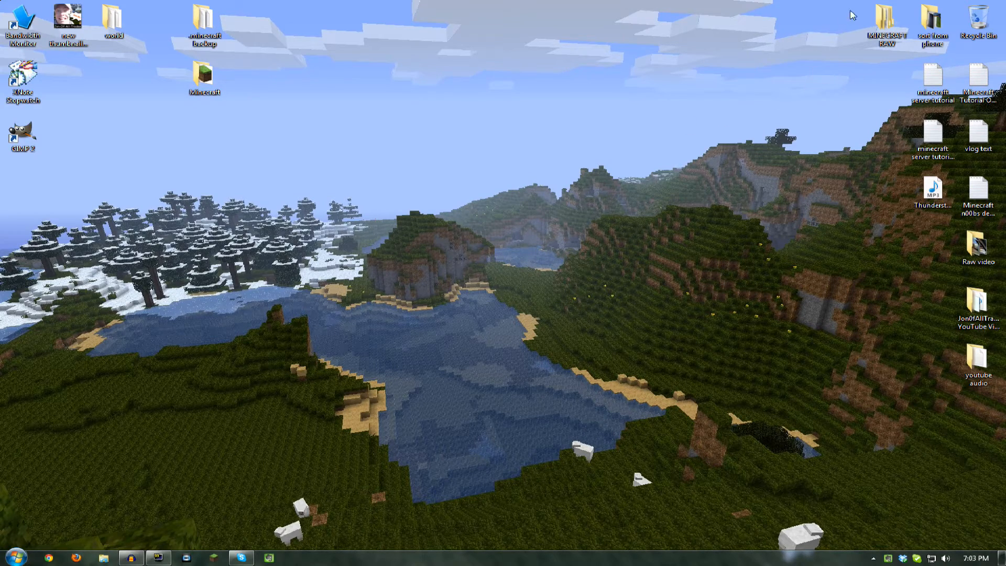
pyautogui.moveTo(804, 108)
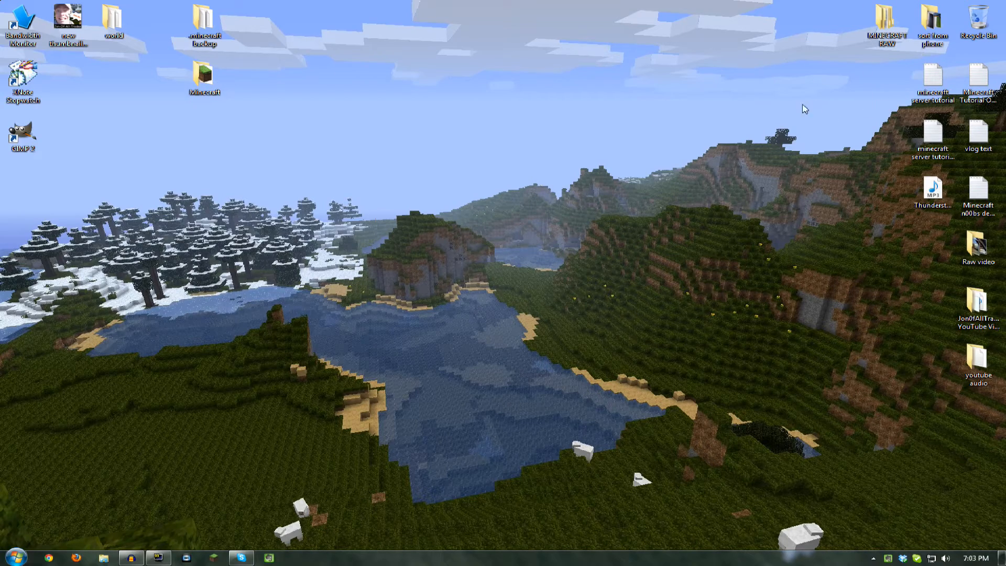
pyautogui.moveTo(494, 227)
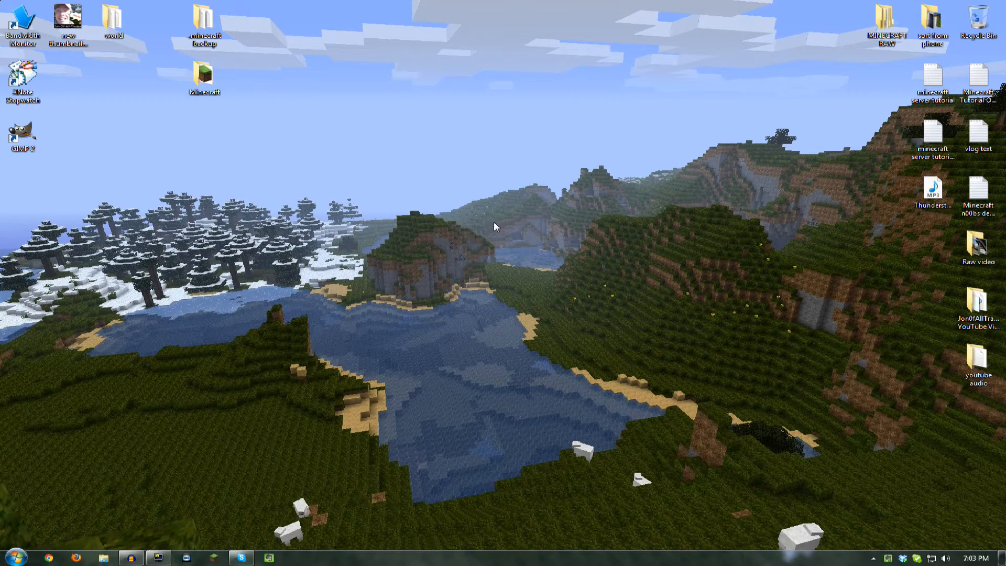
pyautogui.moveTo(531, 264)
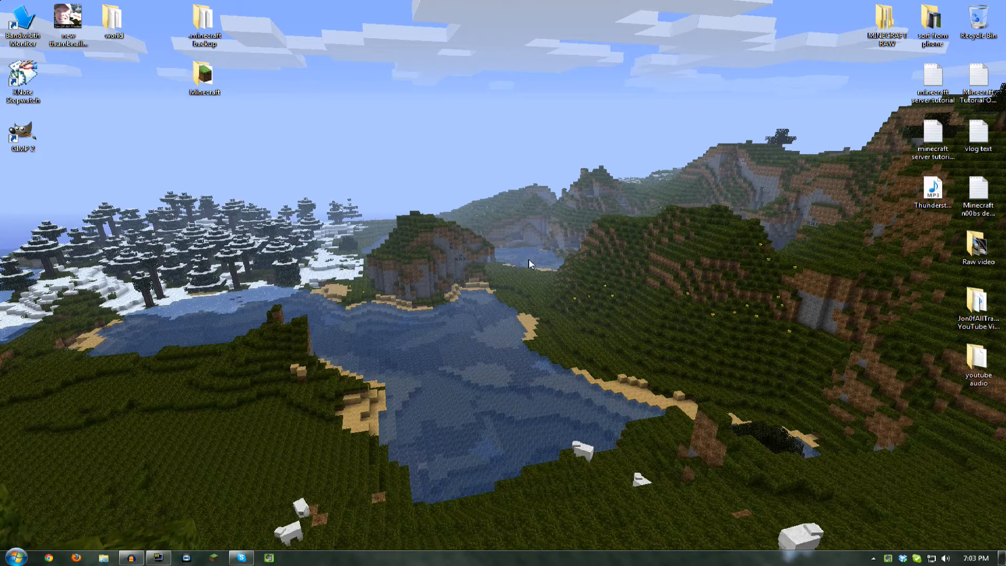
pyautogui.moveTo(457, 213)
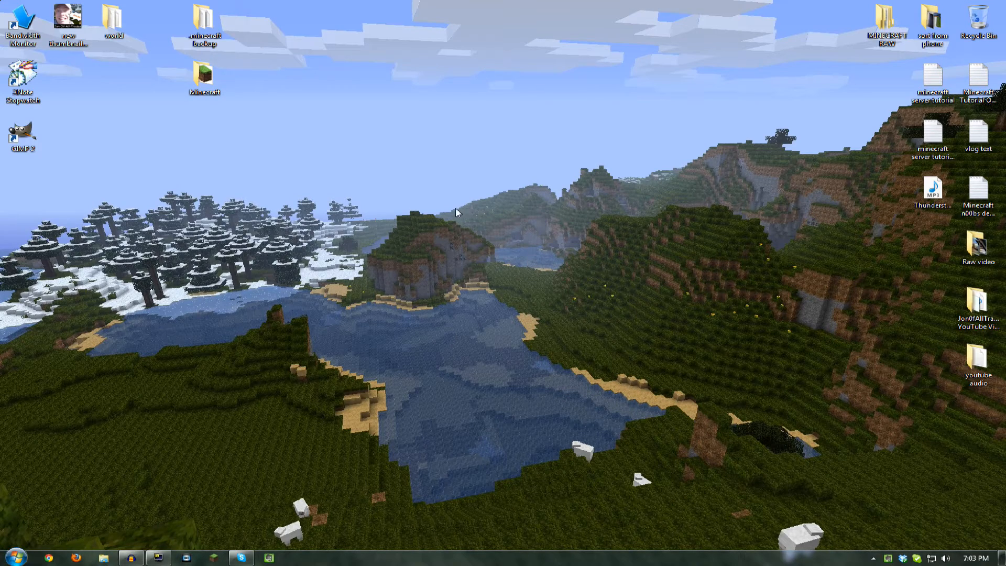
pyautogui.moveTo(472, 252)
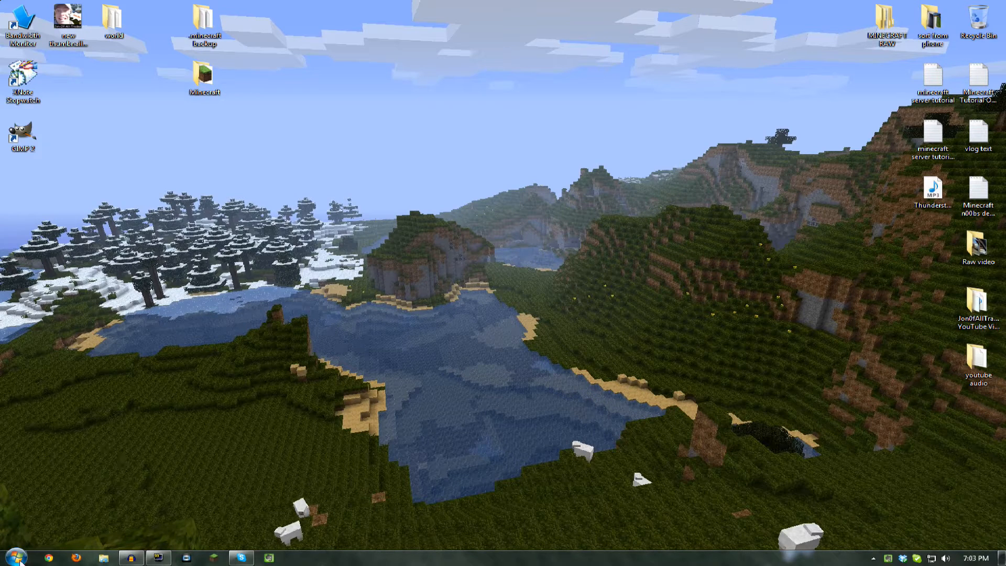
# - From the home folder, set Folder Options' View to show hidden files, folders and drives
pyautogui.click(105, 557)
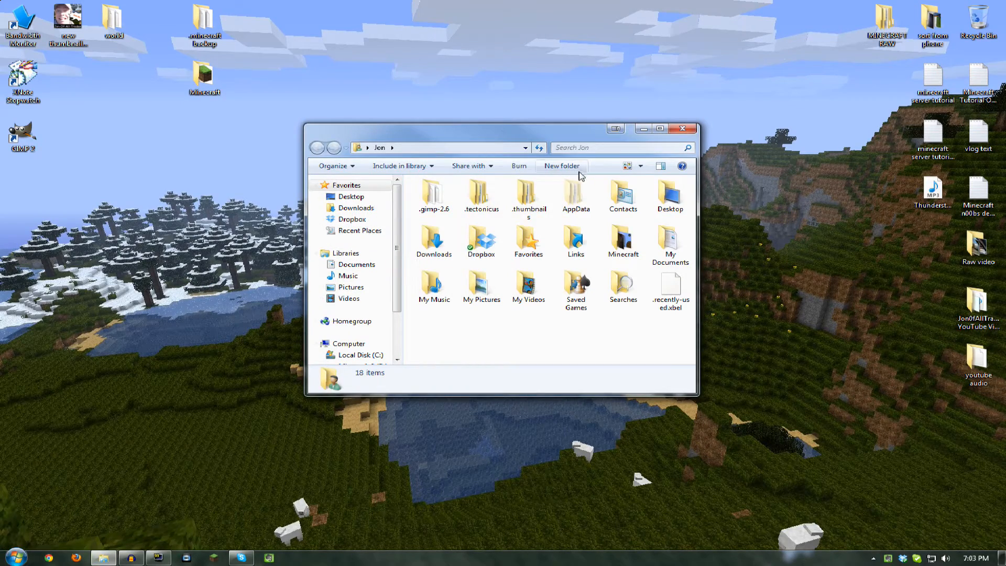
pyautogui.click(576, 195)
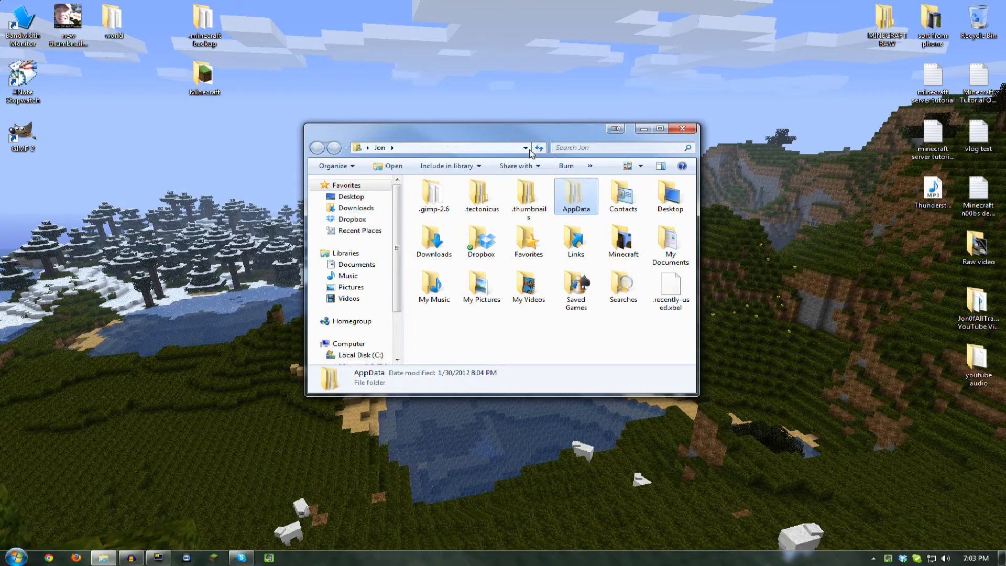
pyautogui.click(333, 166)
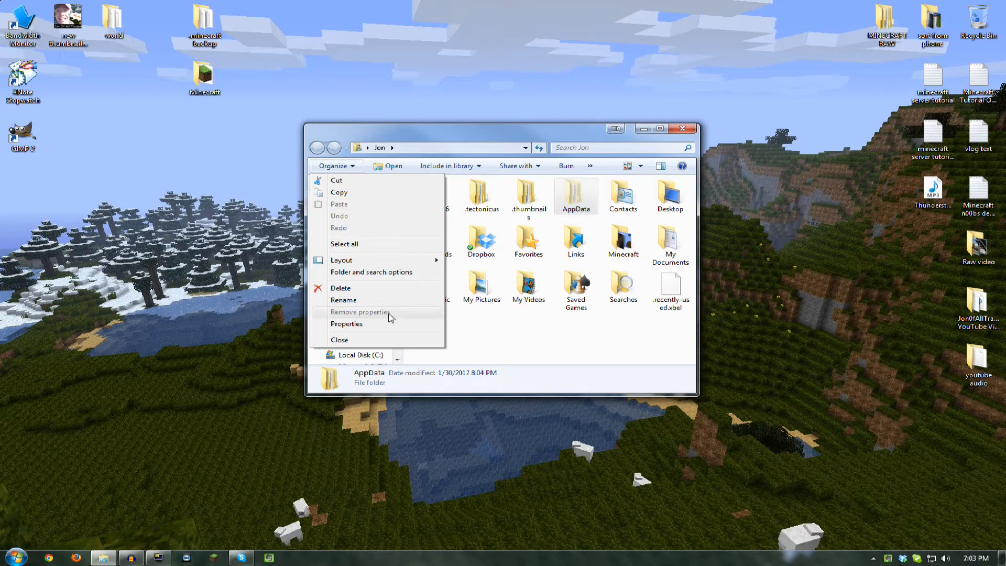
pyautogui.click(371, 272)
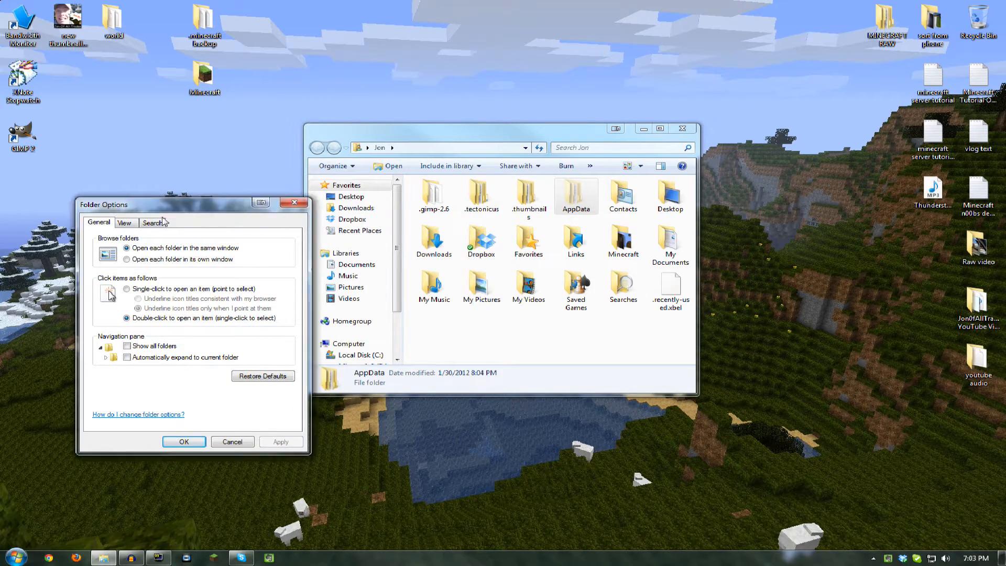
pyautogui.moveTo(120, 214)
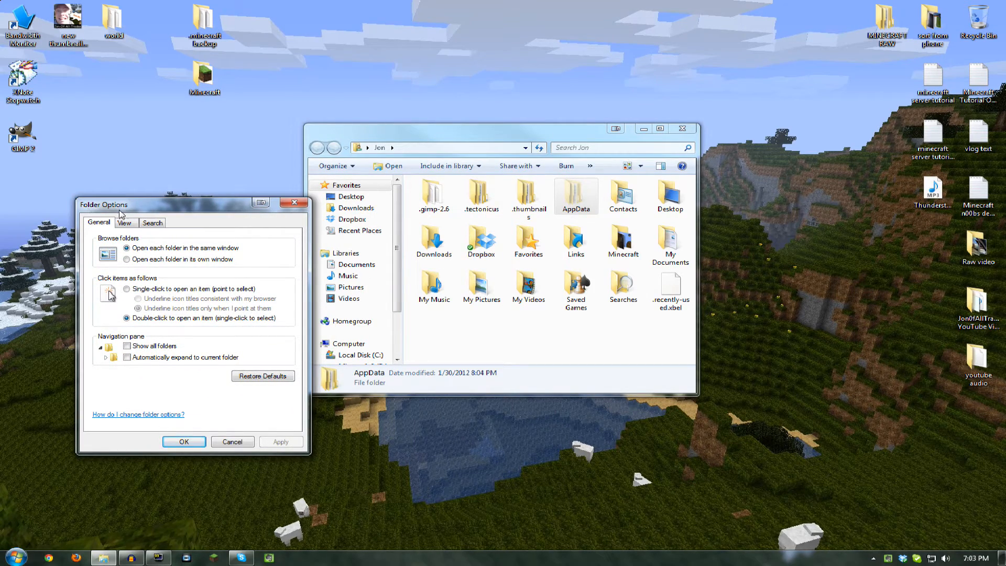
pyautogui.moveTo(126, 231)
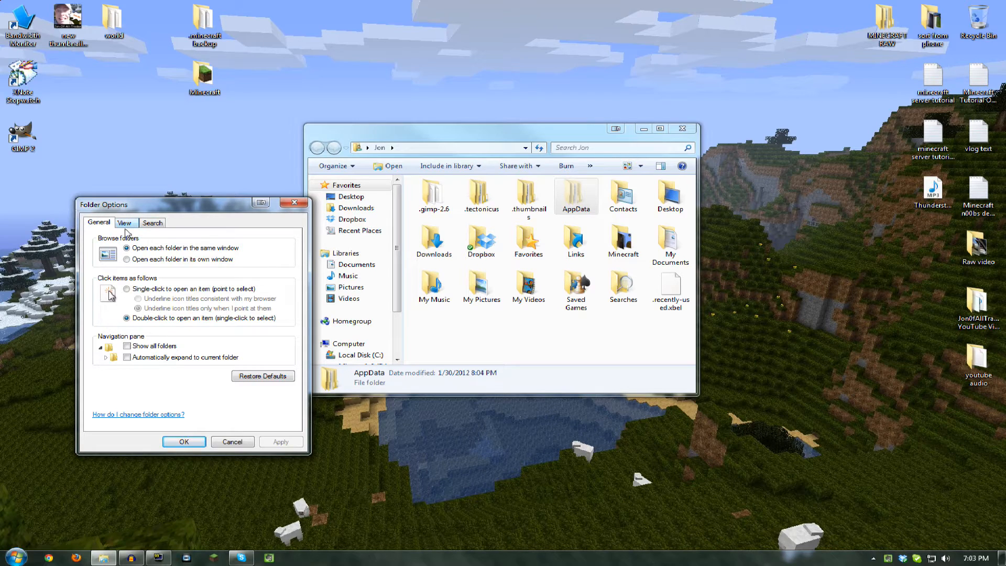
pyautogui.click(125, 222)
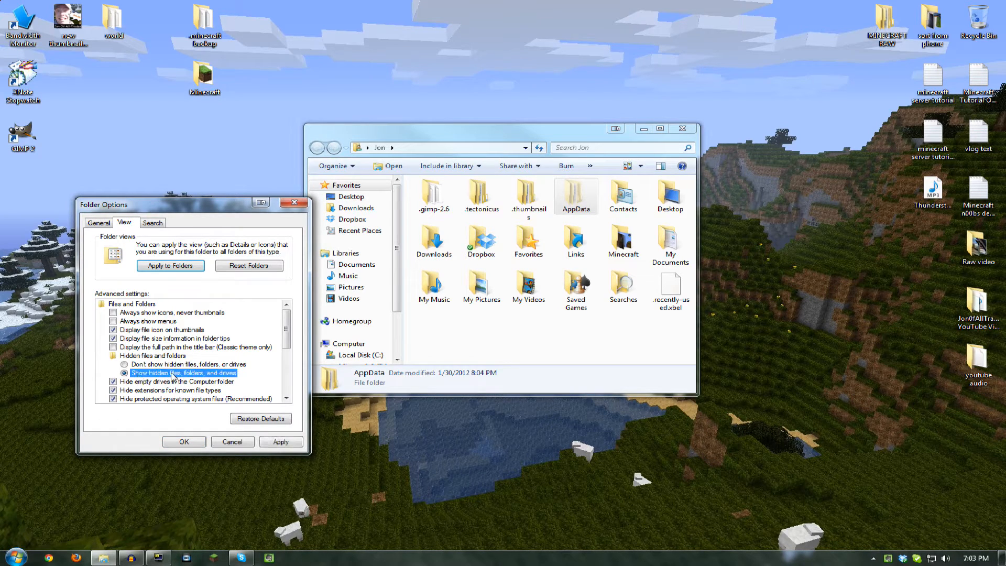
pyautogui.click(184, 441)
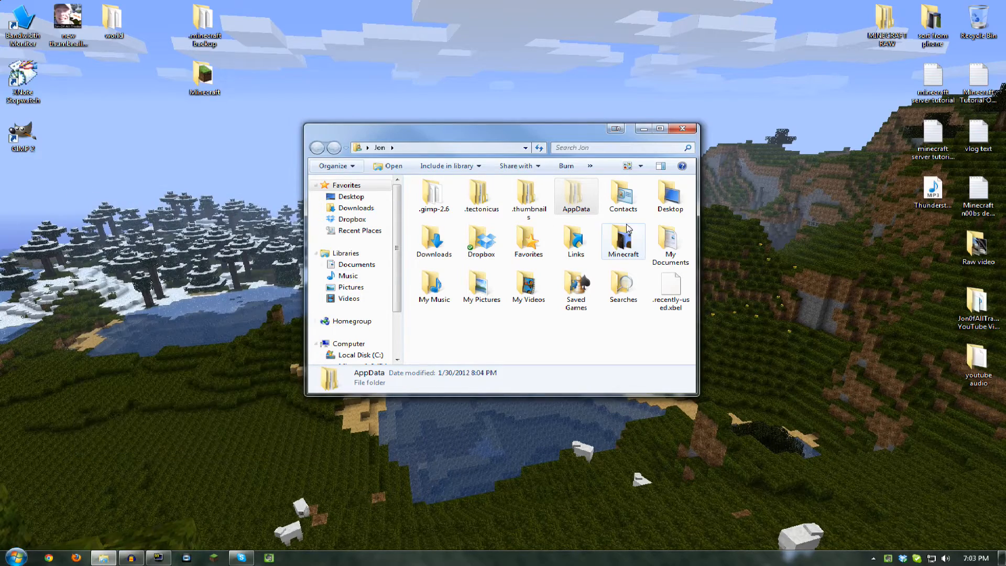
# - Check .minecraft's contents in AppData > Roaming, then move the folder onto the desktop
pyautogui.doubleClick(576, 192)
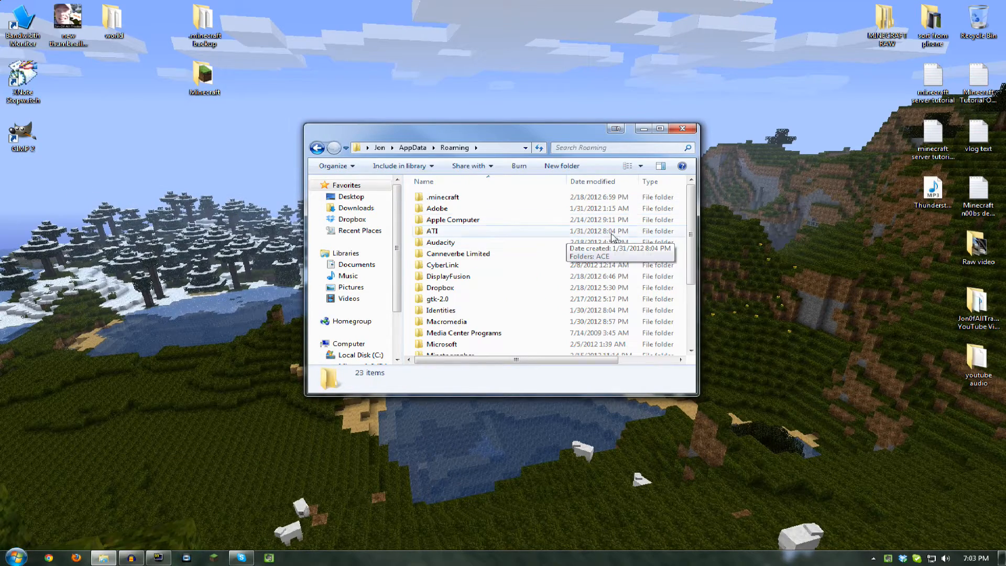
pyautogui.click(442, 197)
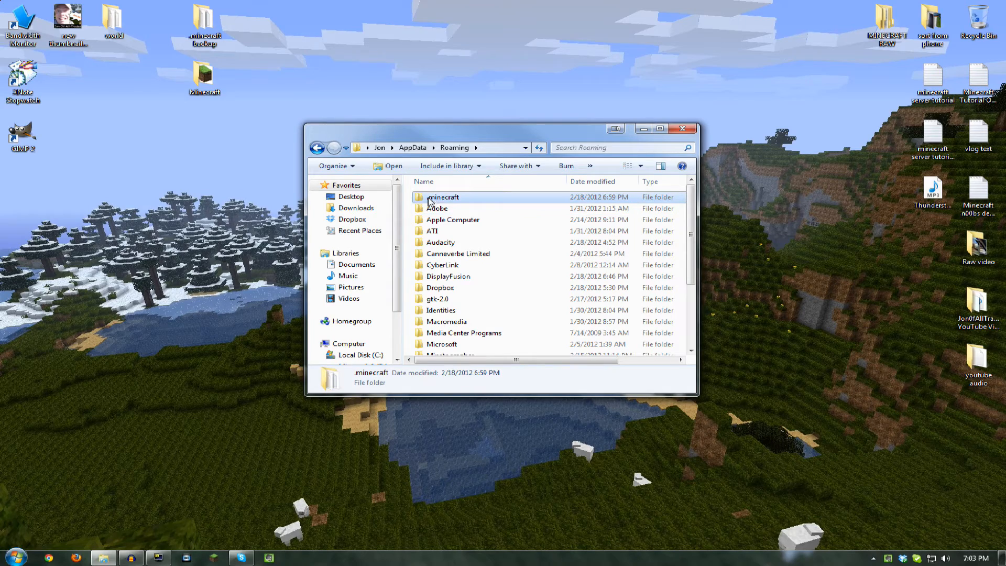
pyautogui.moveTo(443, 199)
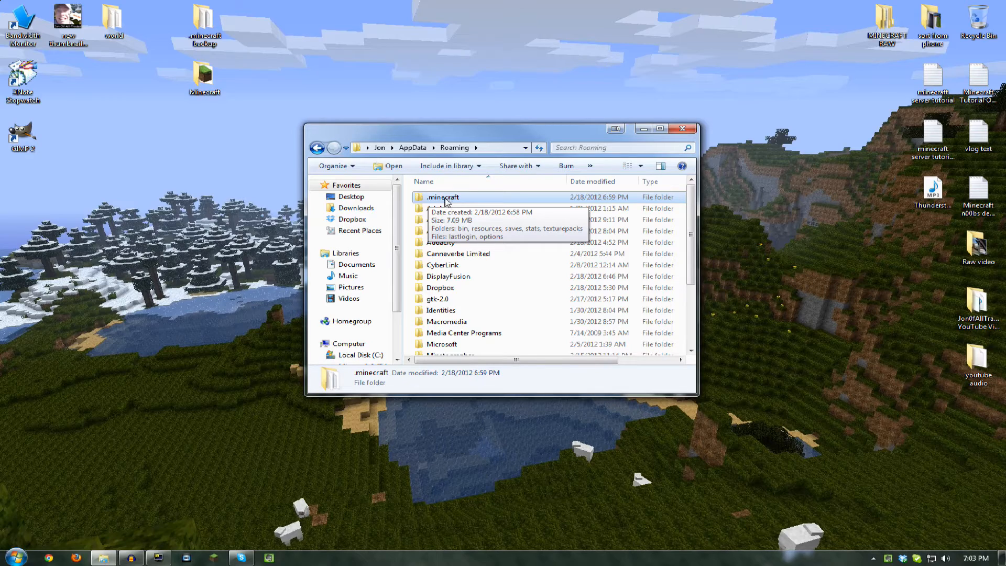
pyautogui.doubleClick(442, 196)
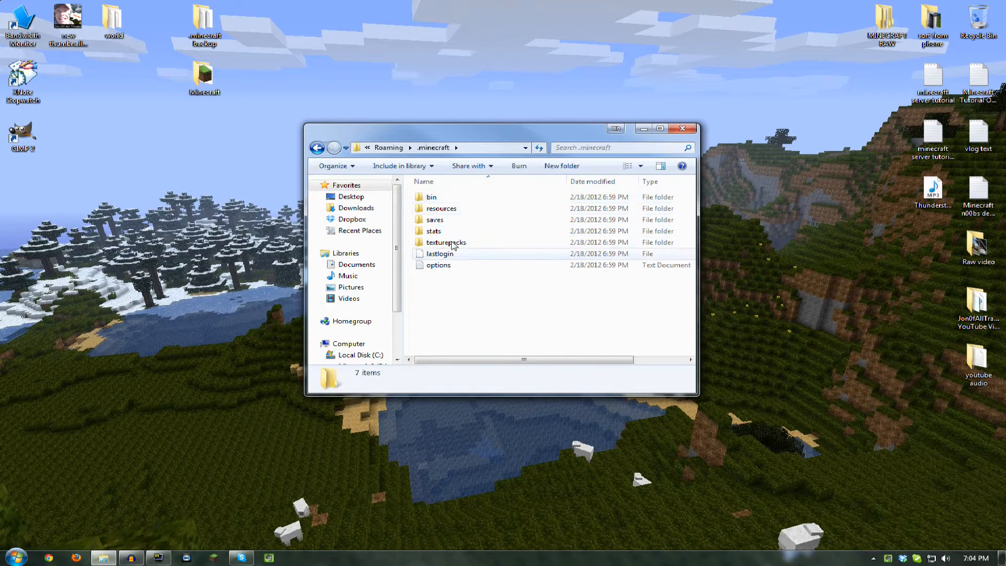
pyautogui.click(432, 197)
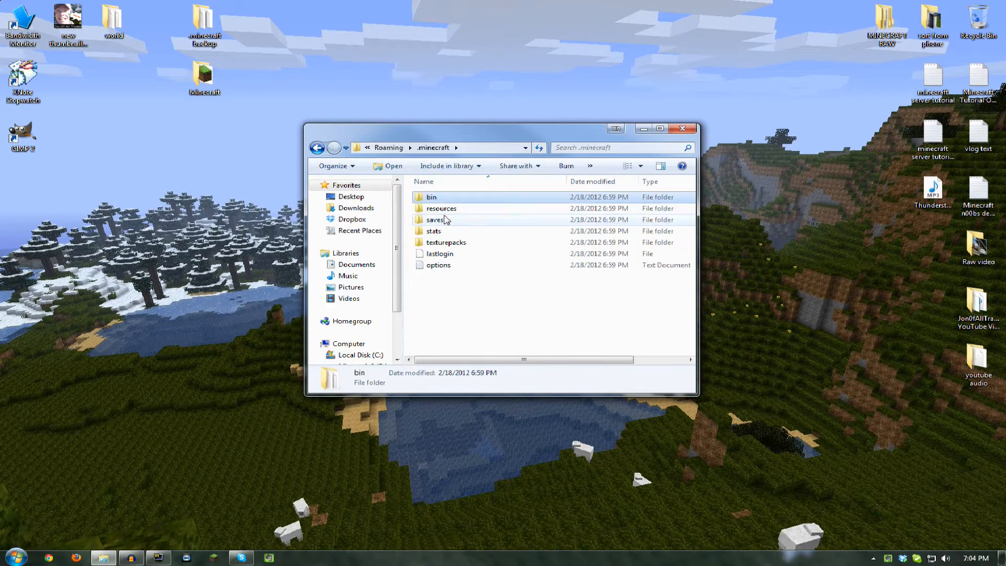
pyautogui.click(440, 207)
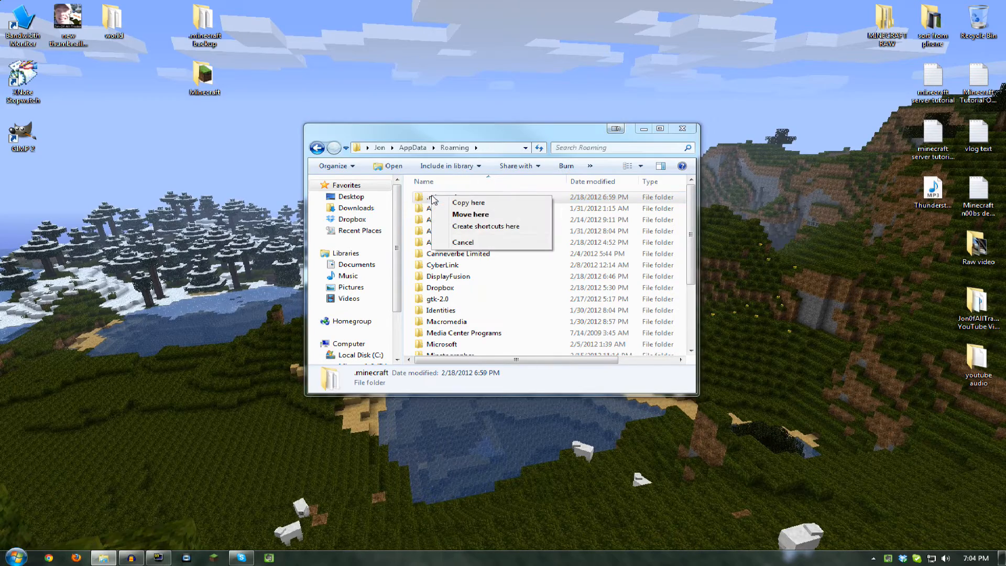
pyautogui.click(463, 242)
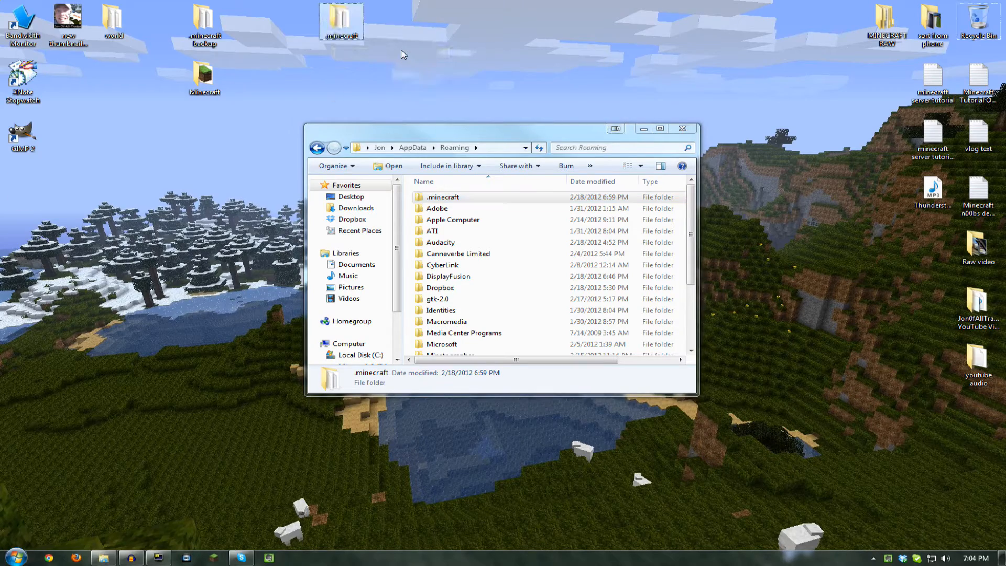
pyautogui.rightClick(442, 197)
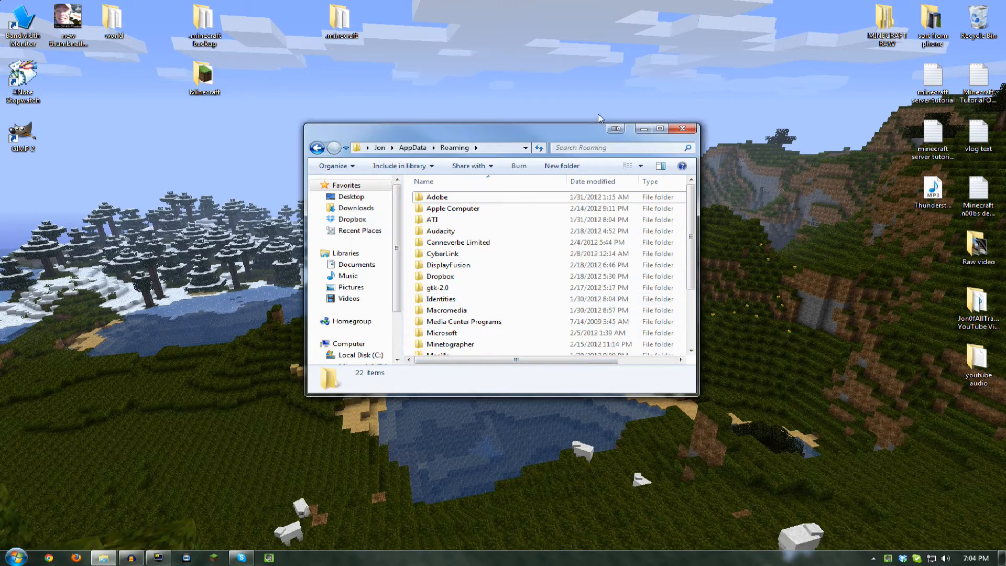
pyautogui.moveTo(537, 134)
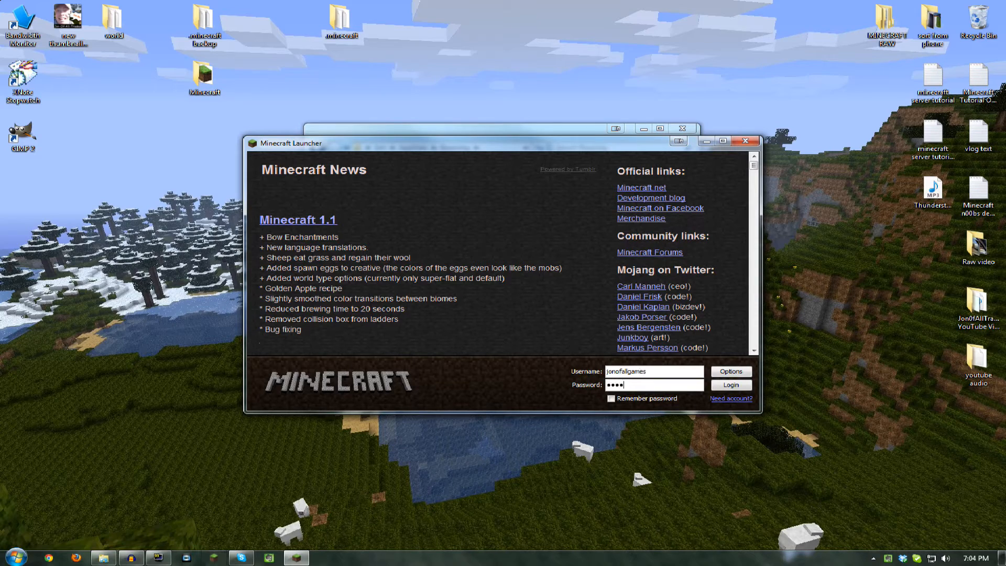
# - Log in through the launcher to reach the title screen, regenerating a fresh .minecraft folder
pyautogui.click(731, 384)
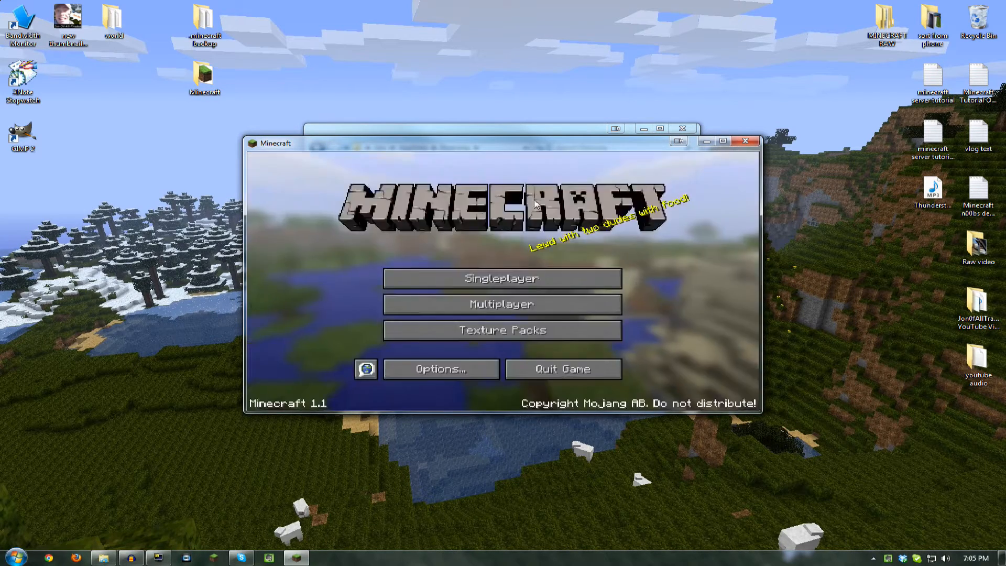
pyautogui.moveTo(504, 143); pyautogui.dragTo(490, 175)
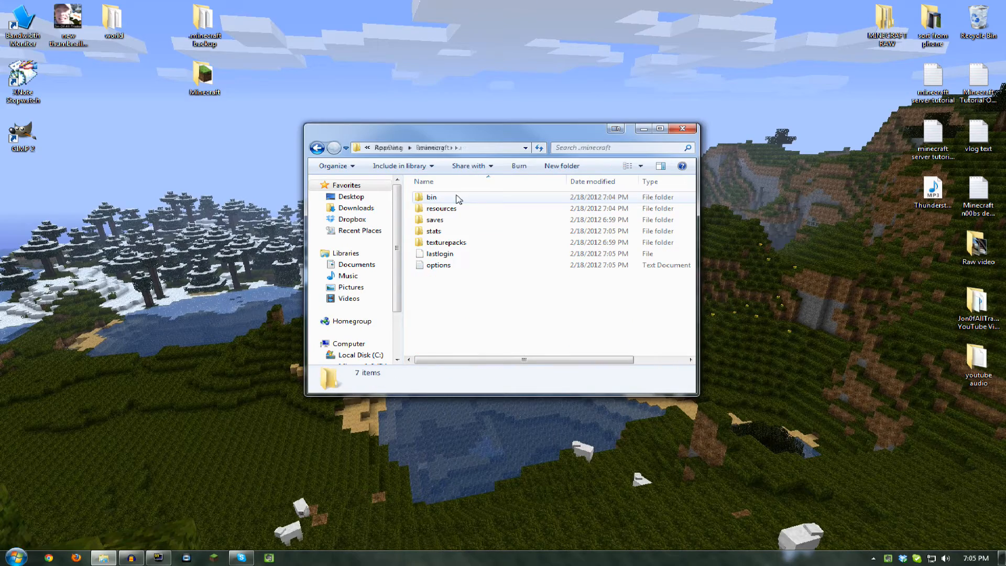
# - Browse into AppData > Roaming > .minecraft > bin where minecraft.jar lives
pyautogui.doubleClick(432, 197)
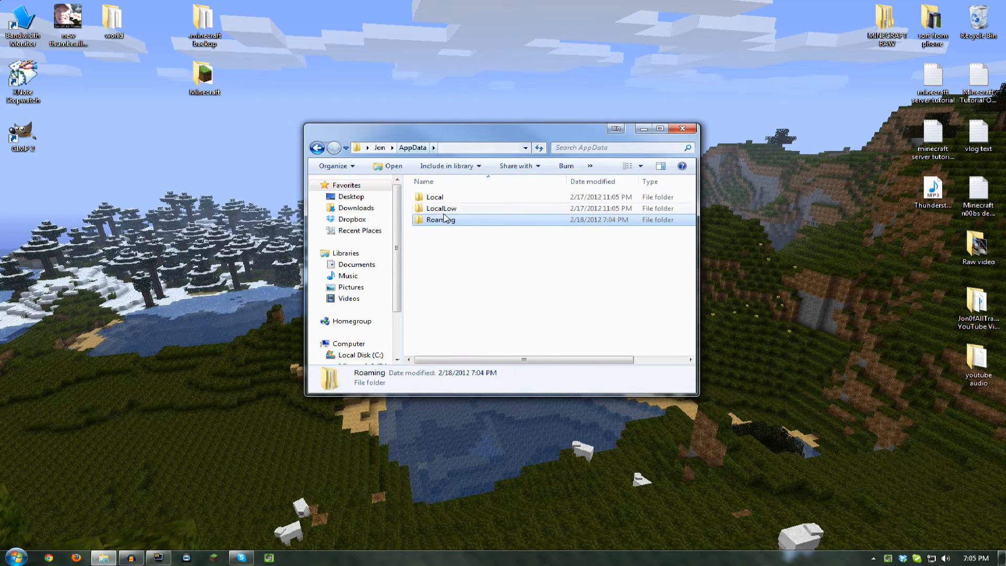
pyautogui.doubleClick(440, 220)
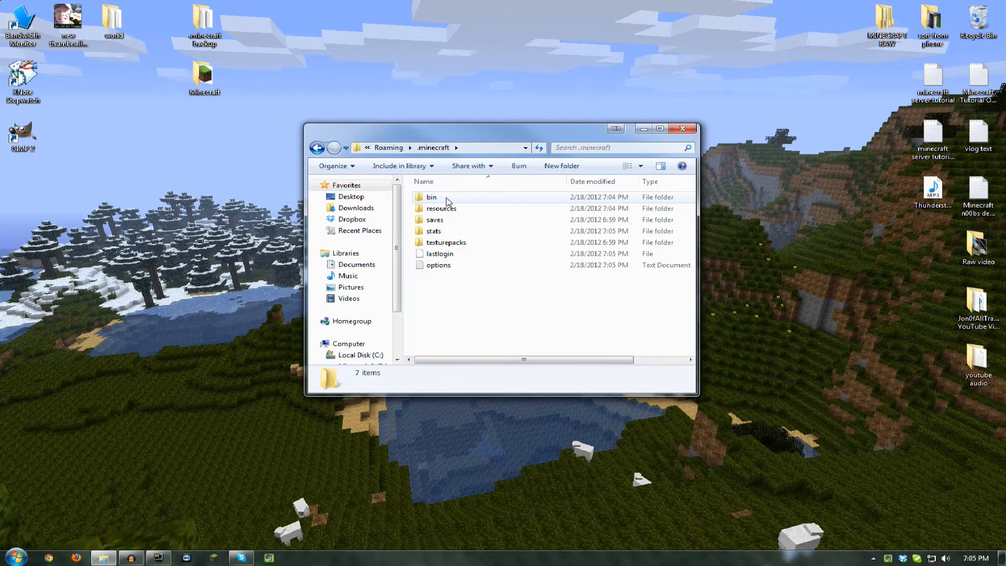
pyautogui.doubleClick(431, 197)
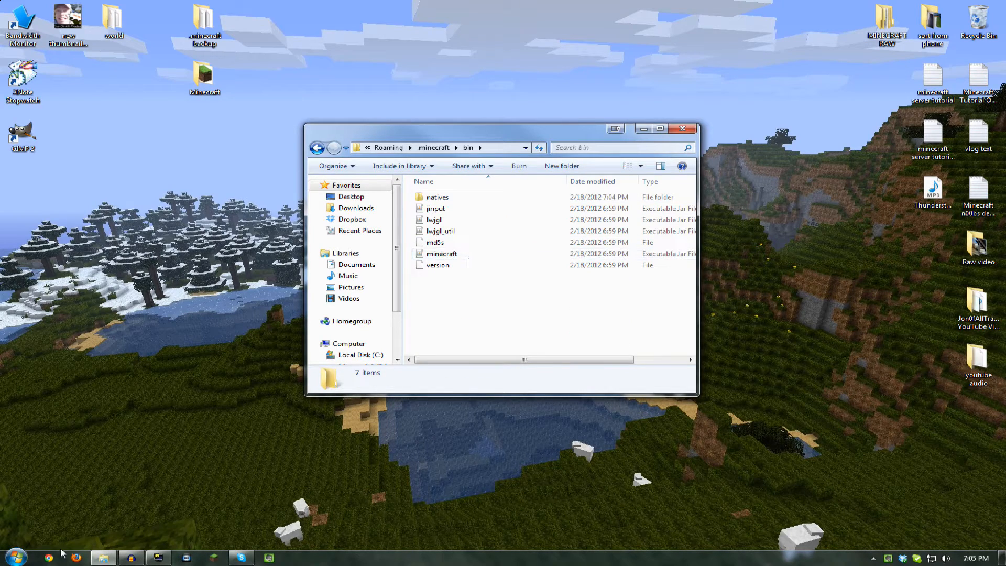
pyautogui.rightClick(441, 253)
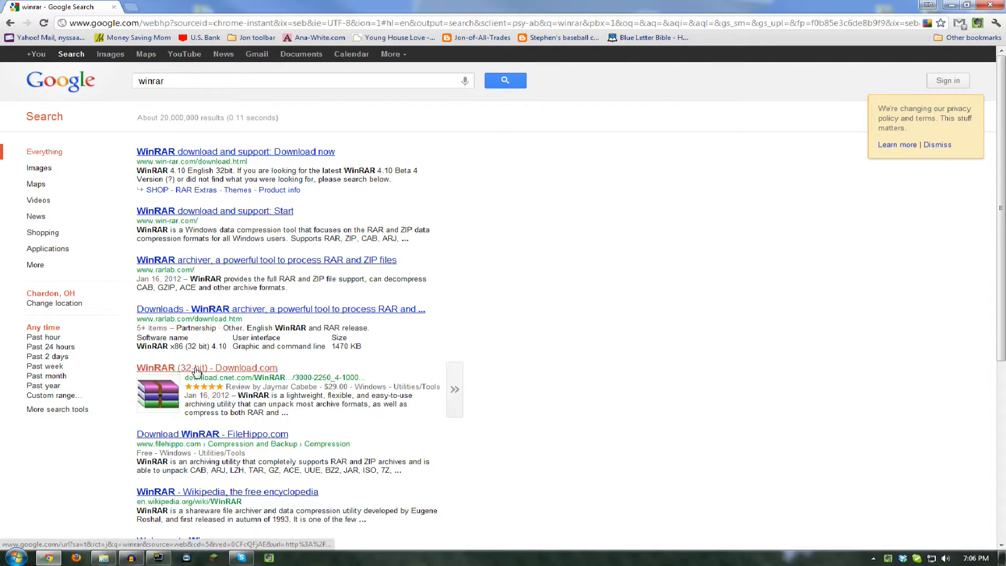
# - Download the WinRAR (32-bit) installer from its Download.com page
pyautogui.click(195, 367)
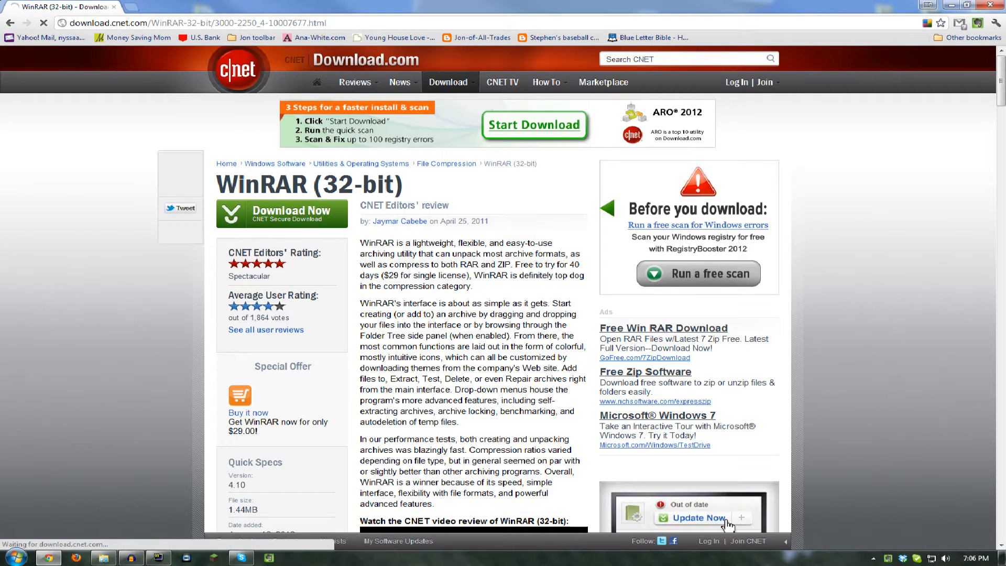
pyautogui.click(281, 214)
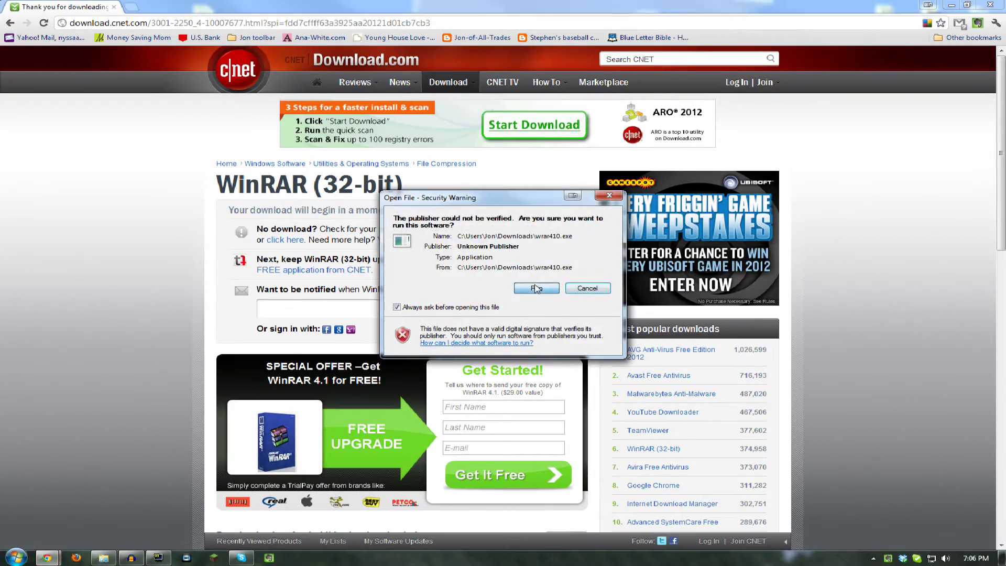
# - Run wrar410.exe and install WinRAR 4.10 to the default folder with default file associations
pyautogui.click(535, 288)
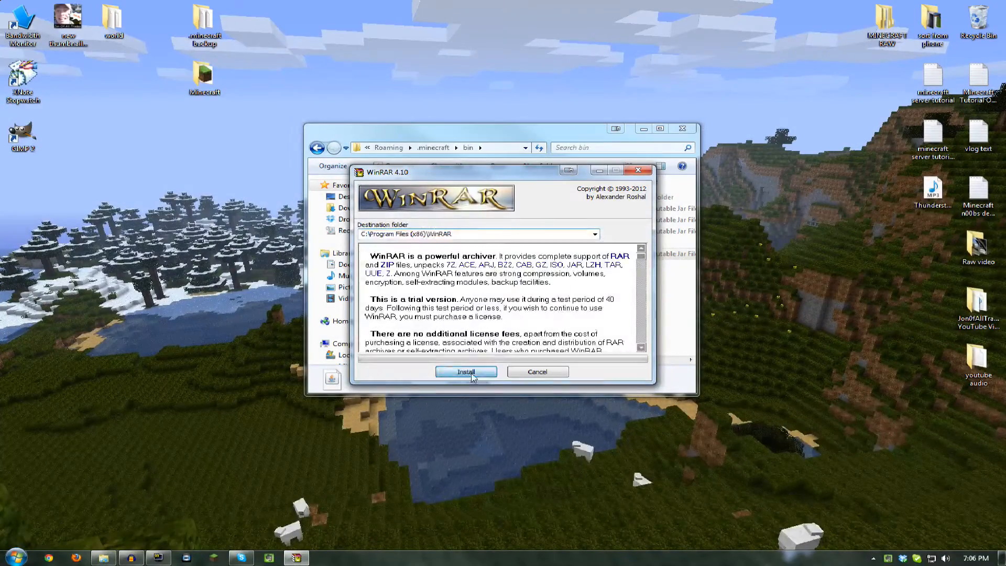
pyautogui.click(466, 371)
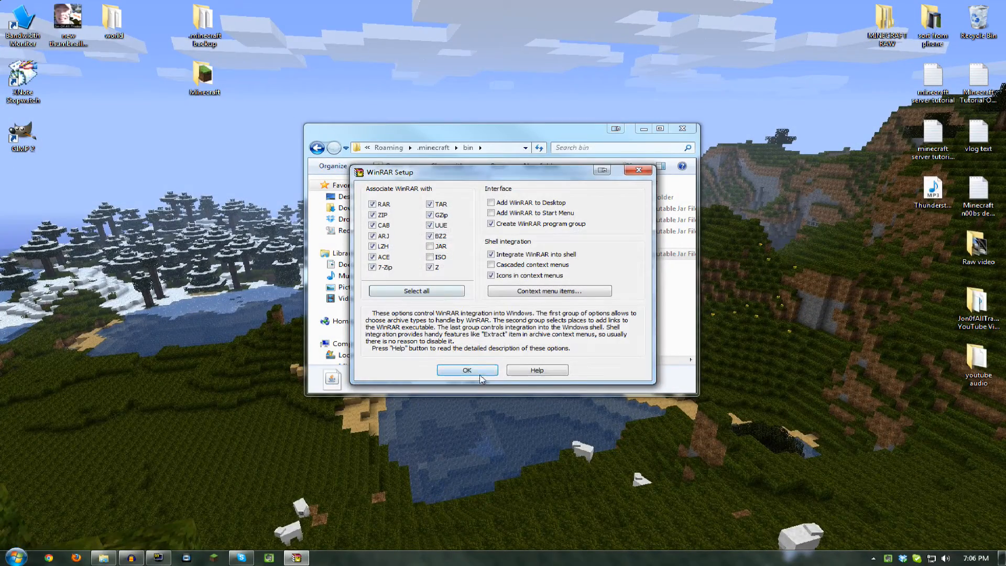
pyautogui.click(467, 370)
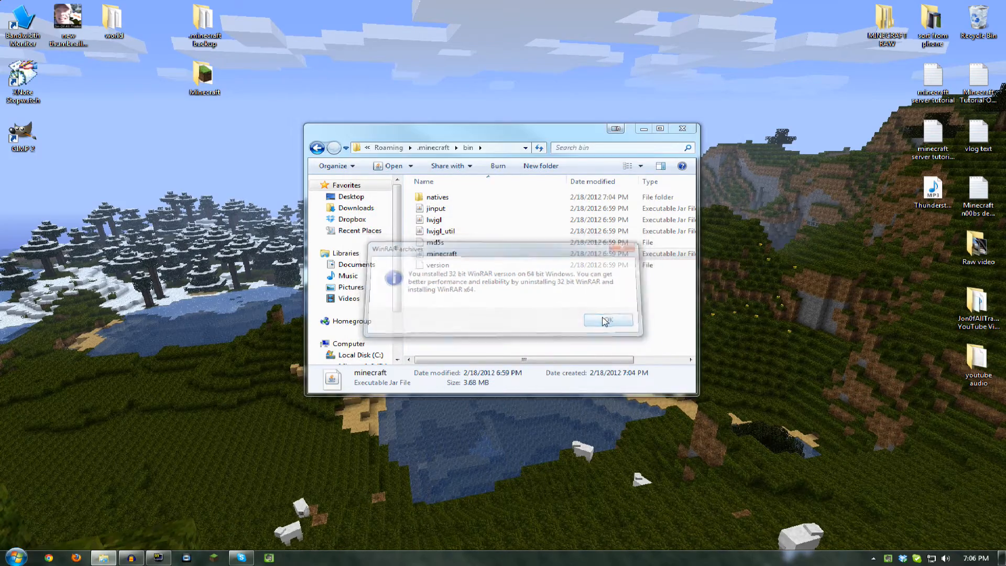
pyautogui.click(608, 321)
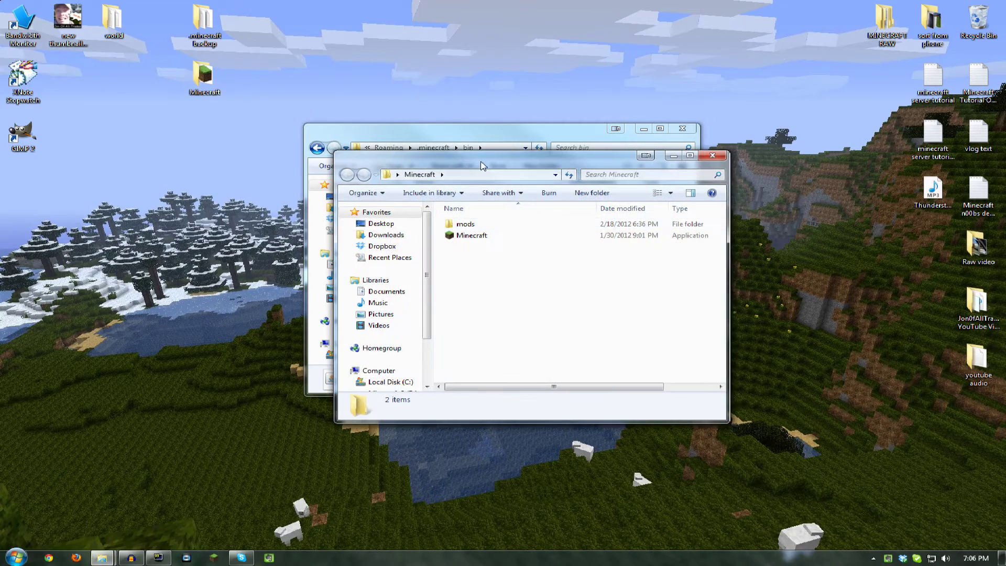
# - Open ModLoader.zip from the mods folder, select all 15 class files, and bring up minecraft.jar's actions
pyautogui.doubleClick(465, 224)
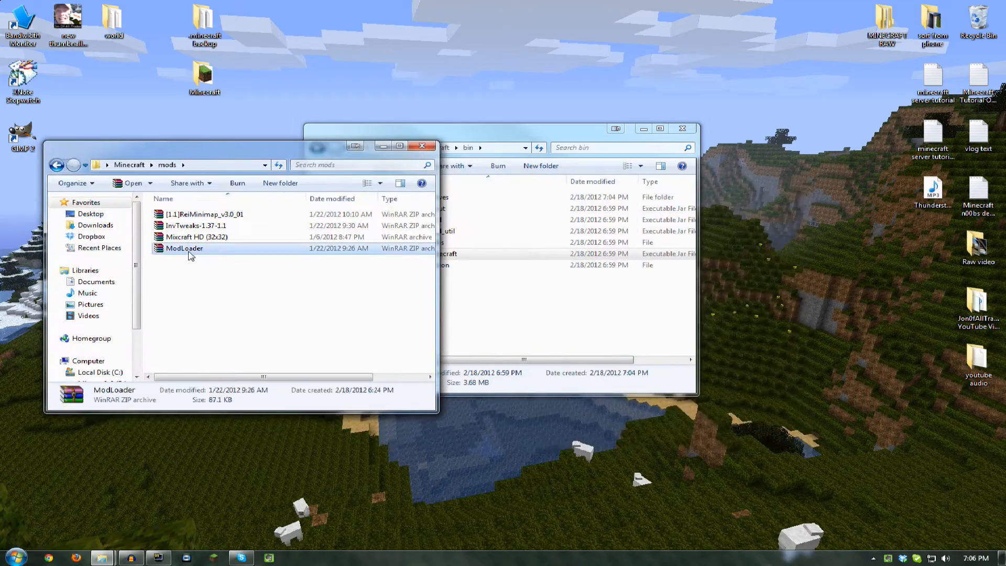
pyautogui.doubleClick(184, 247)
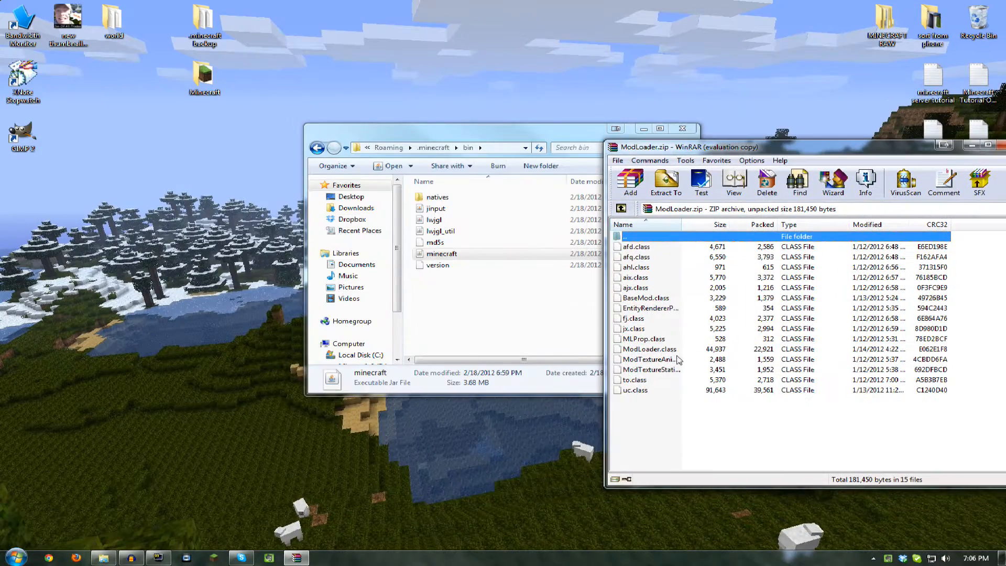
pyautogui.press('Ctrl+a')
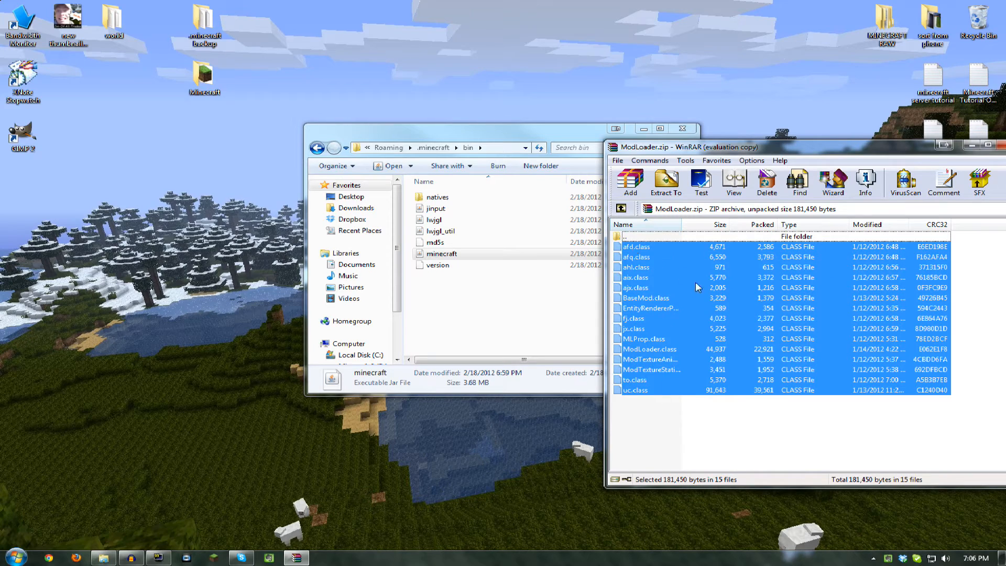
pyautogui.rightClick(441, 253)
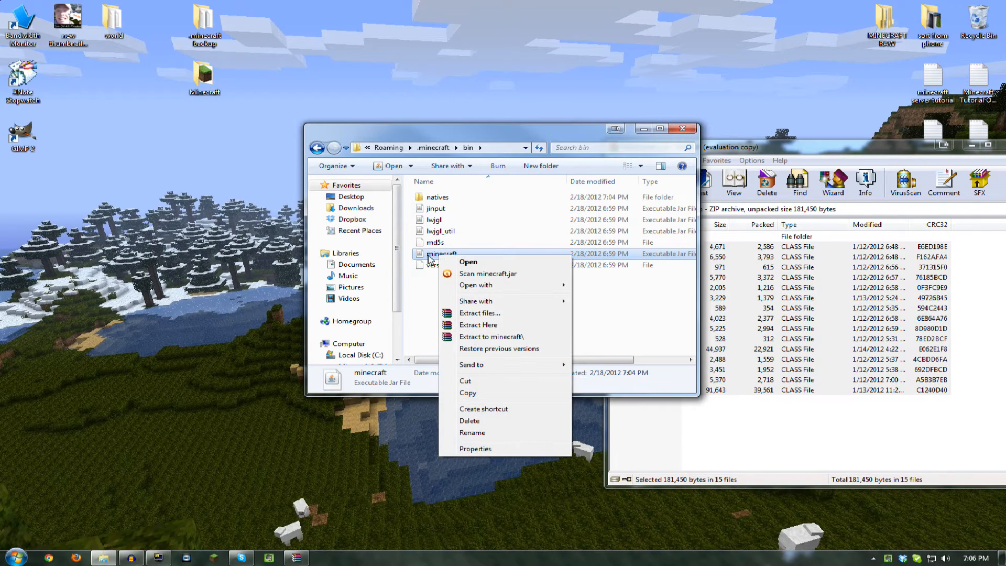
pyautogui.moveTo(681, 274)
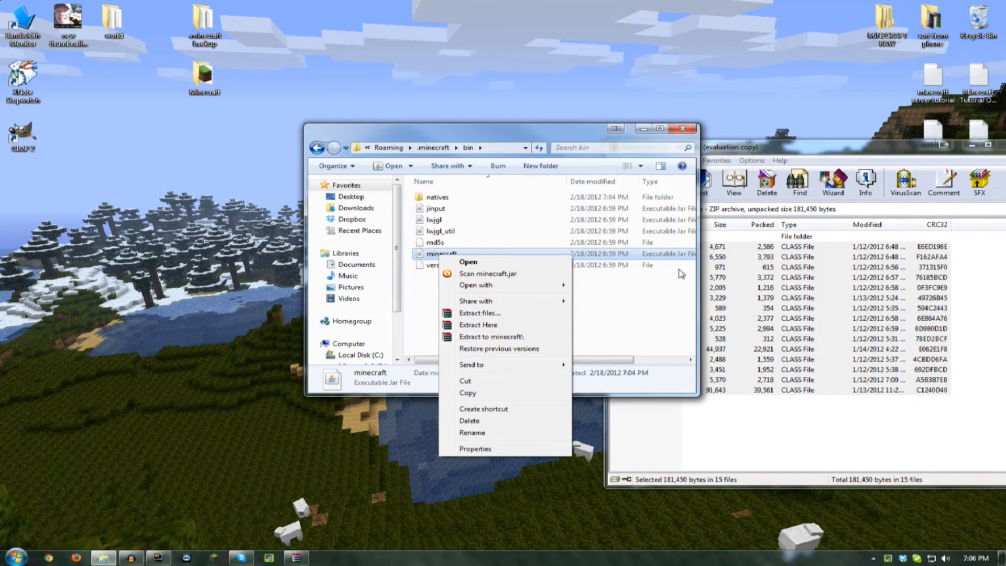
pyautogui.moveTo(501, 285)
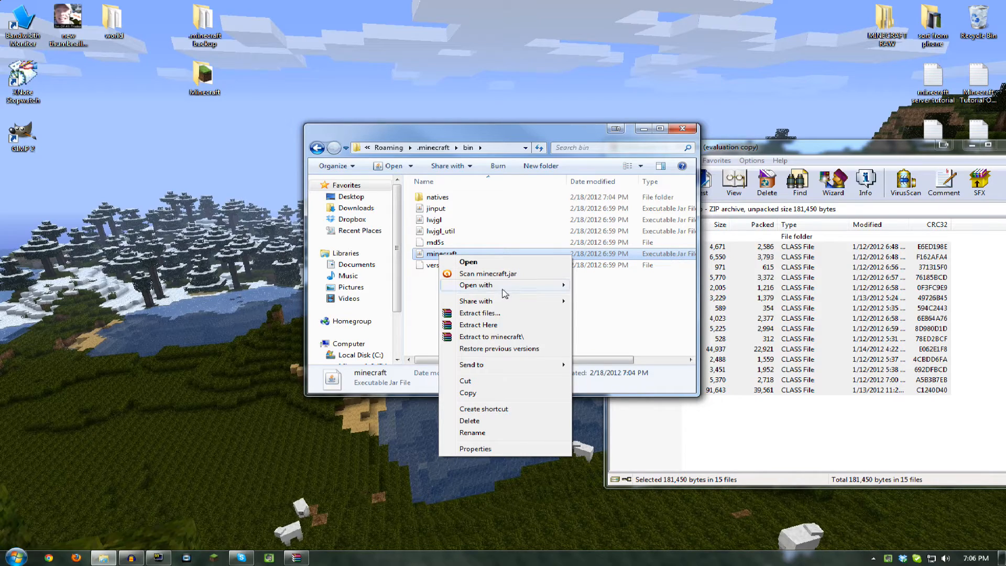
# - Open minecraft.jar as an archive and add the 15 ModLoader class files into it
pyautogui.click(467, 262)
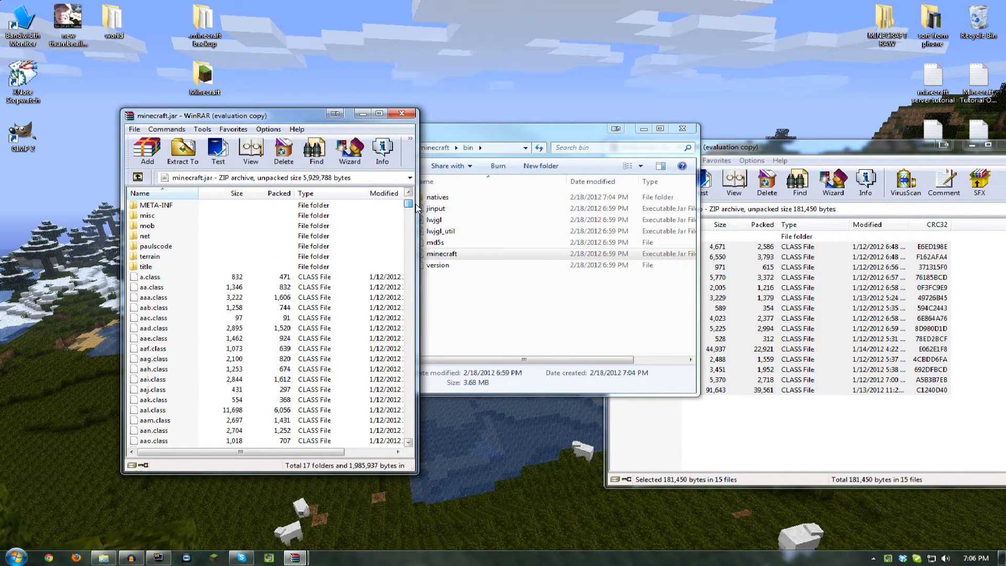
pyautogui.scroll(3)
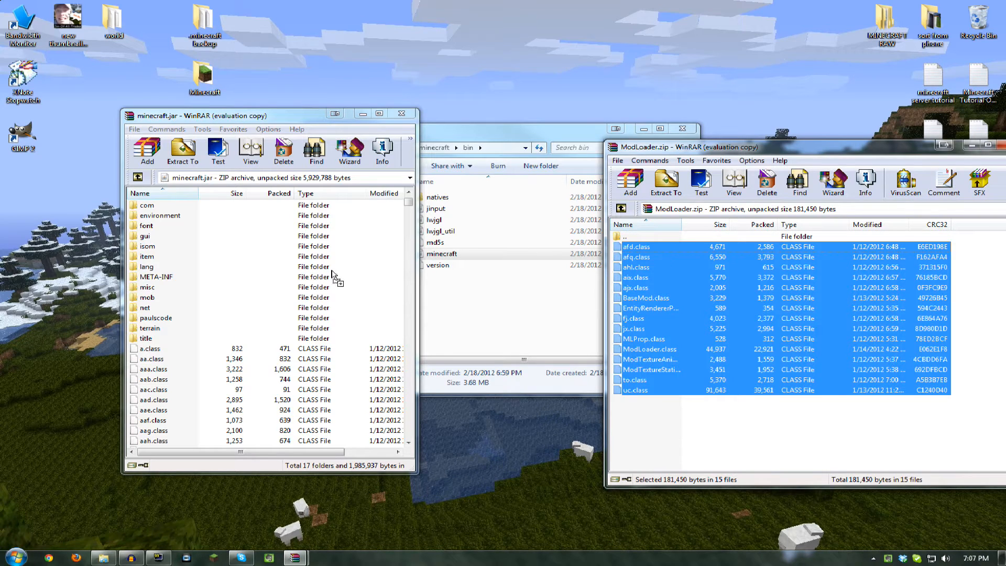
pyautogui.click(147, 151)
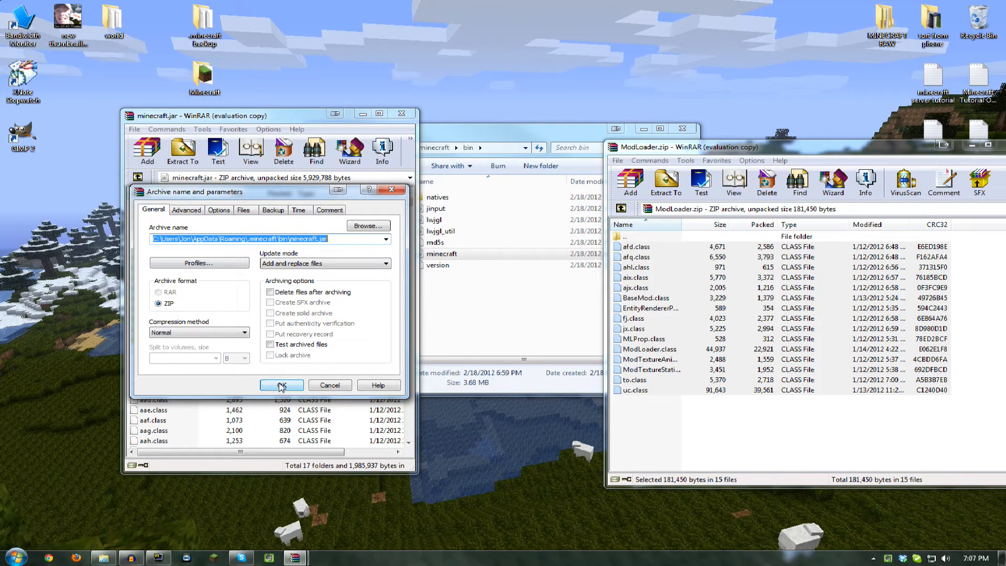
pyautogui.click(281, 386)
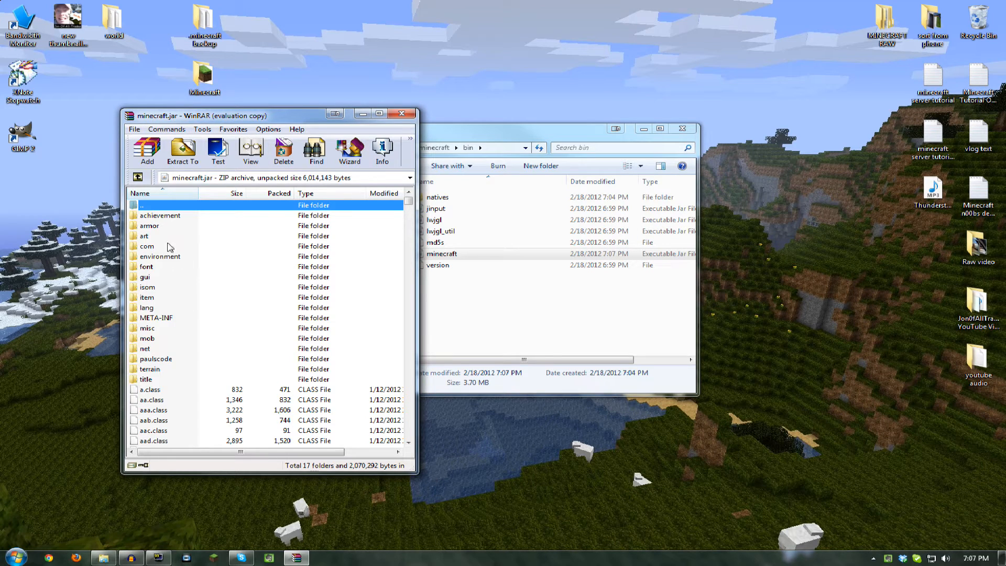
pyautogui.moveTo(148, 323)
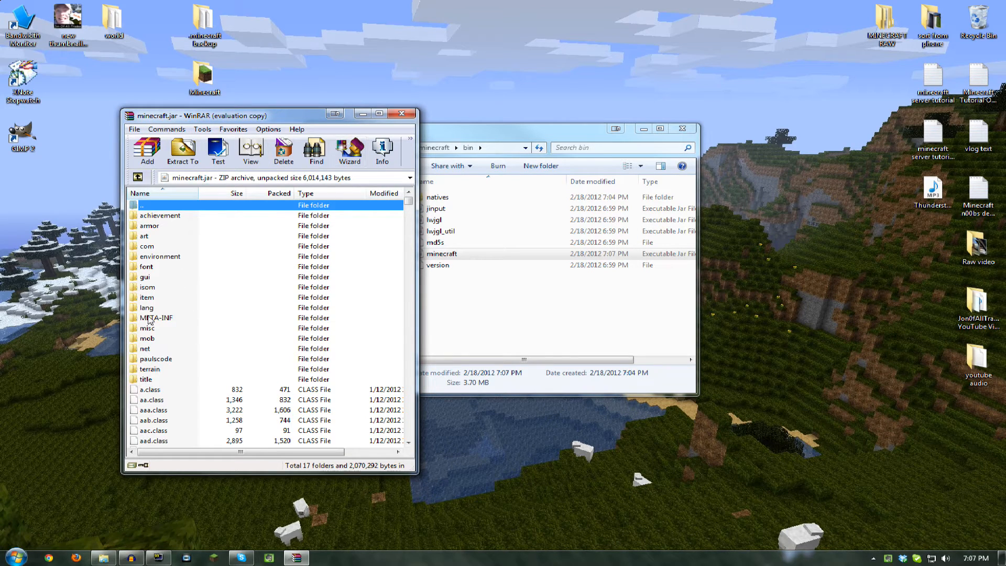
# - Delete the META-INF folder from minecraft.jar and close WinRAR
pyautogui.rightClick(155, 317)
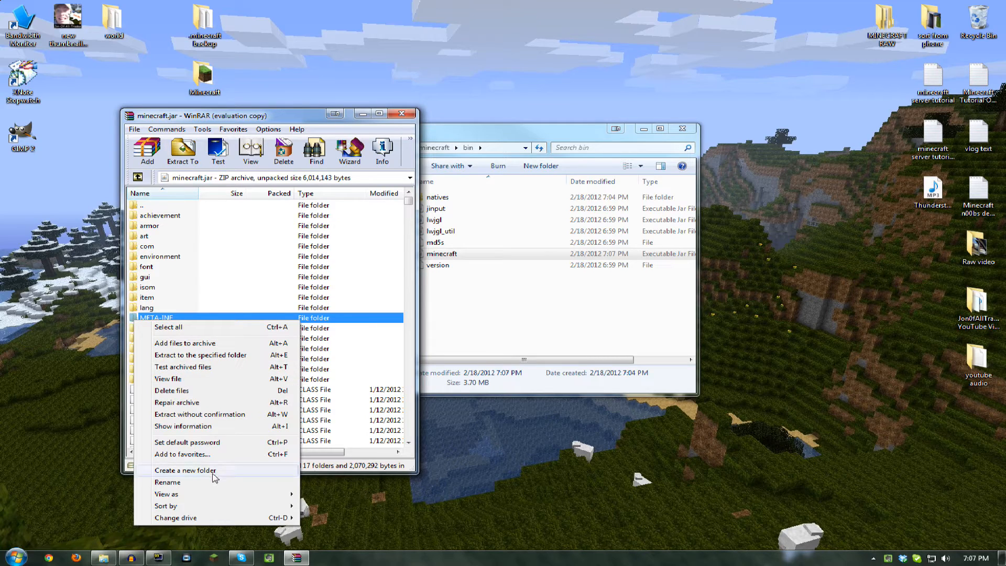
pyautogui.moveTo(229, 394)
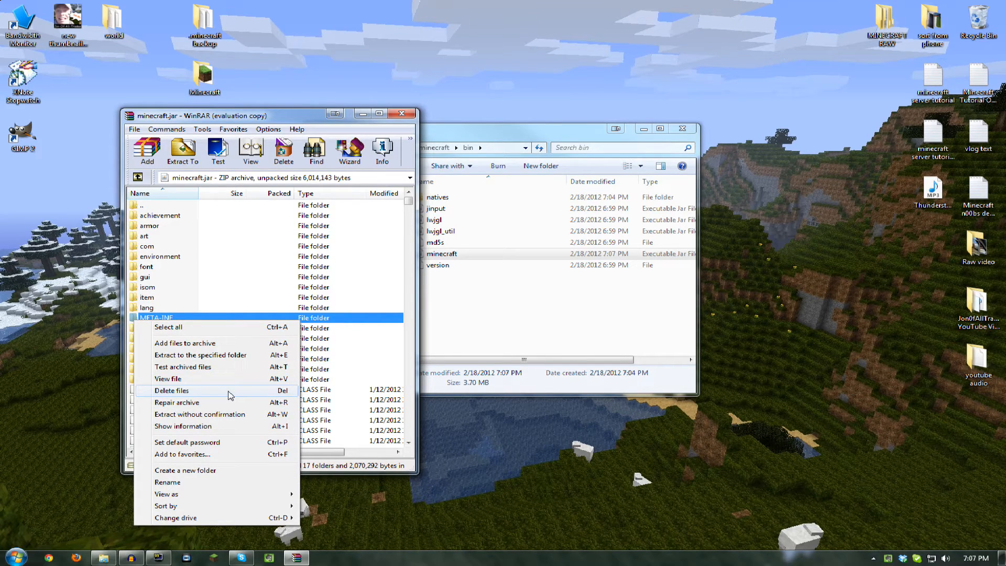
pyautogui.click(172, 390)
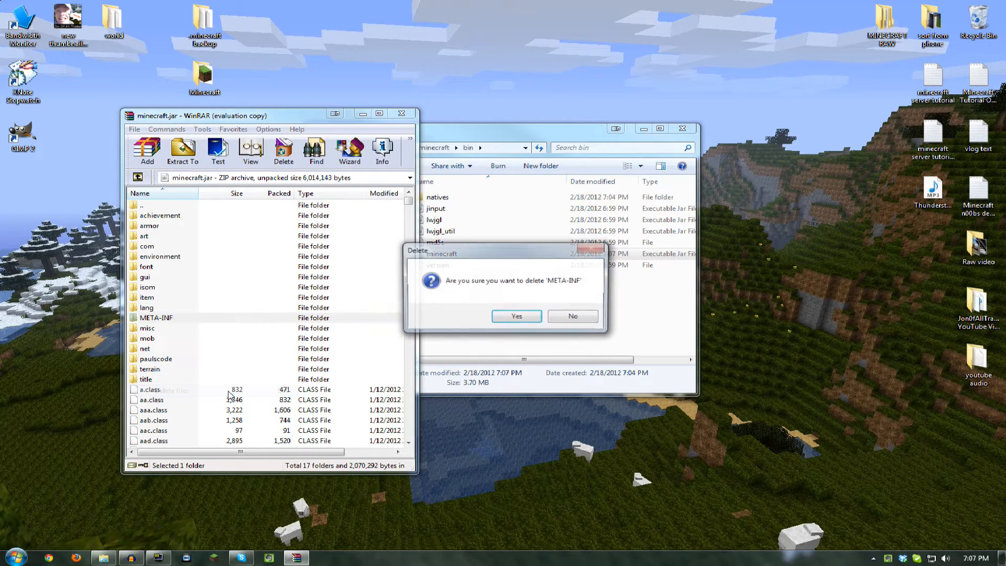
pyautogui.click(516, 316)
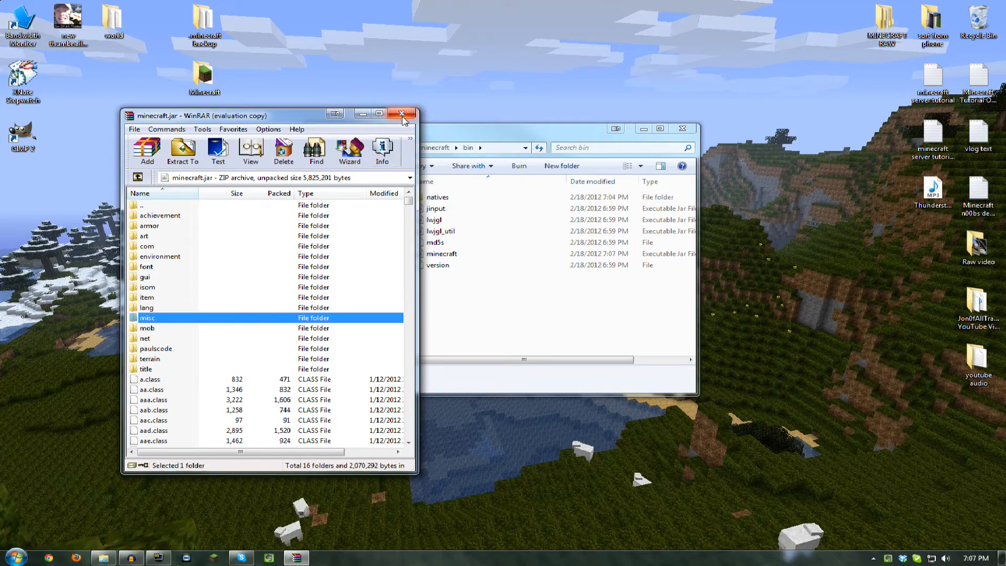
pyautogui.click(400, 113)
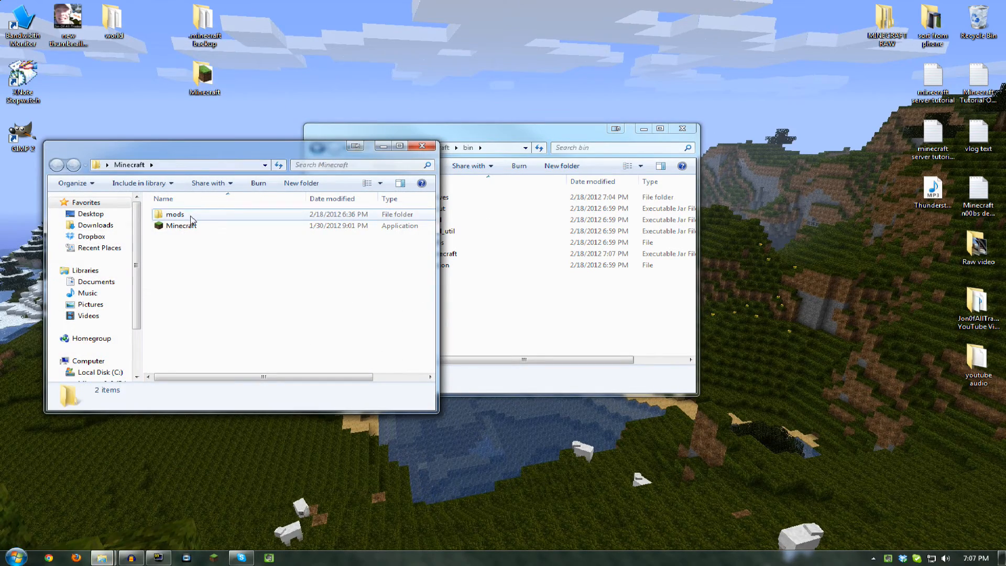
# - Pick the ReiMinimap archive from the downloads and create a new mods folder inside .minecraft
pyautogui.doubleClick(174, 213)
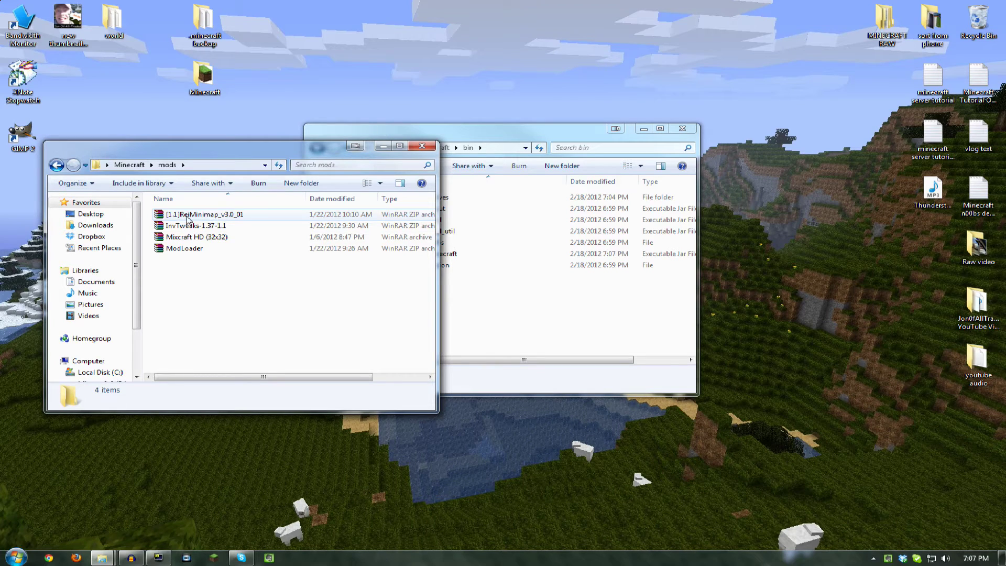
pyautogui.click(199, 214)
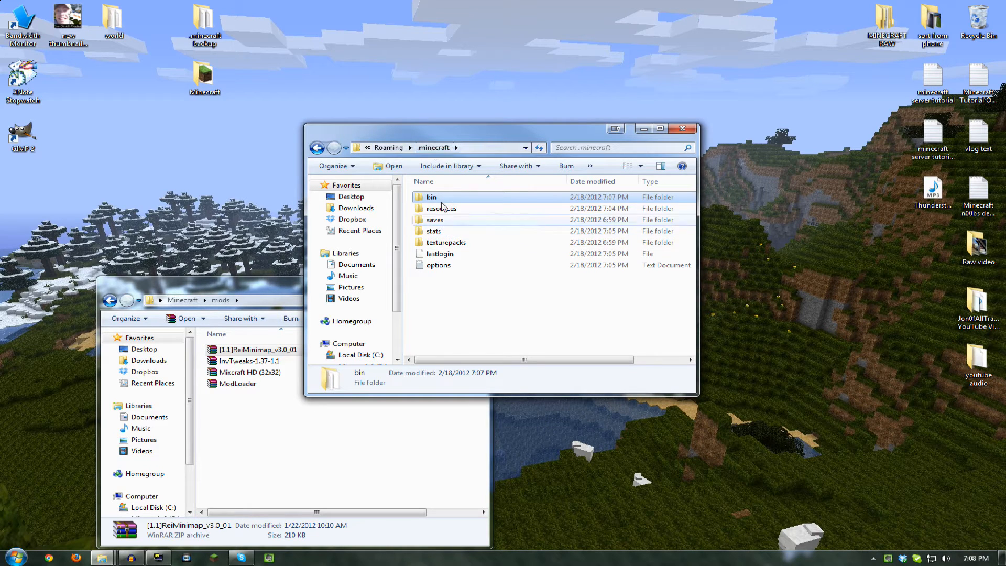
pyautogui.rightClick(478, 299)
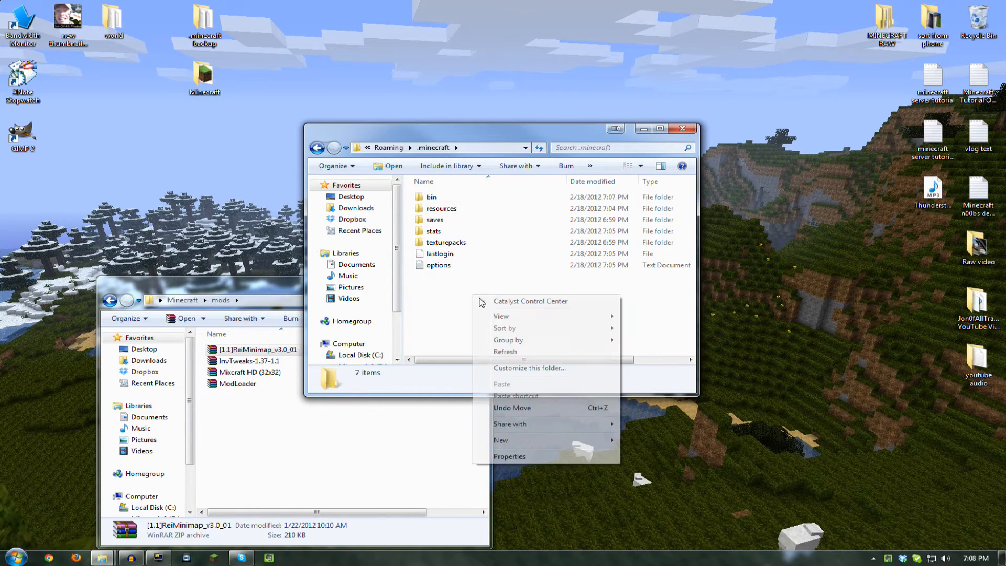
pyautogui.click(501, 440)
pyautogui.write('mods')
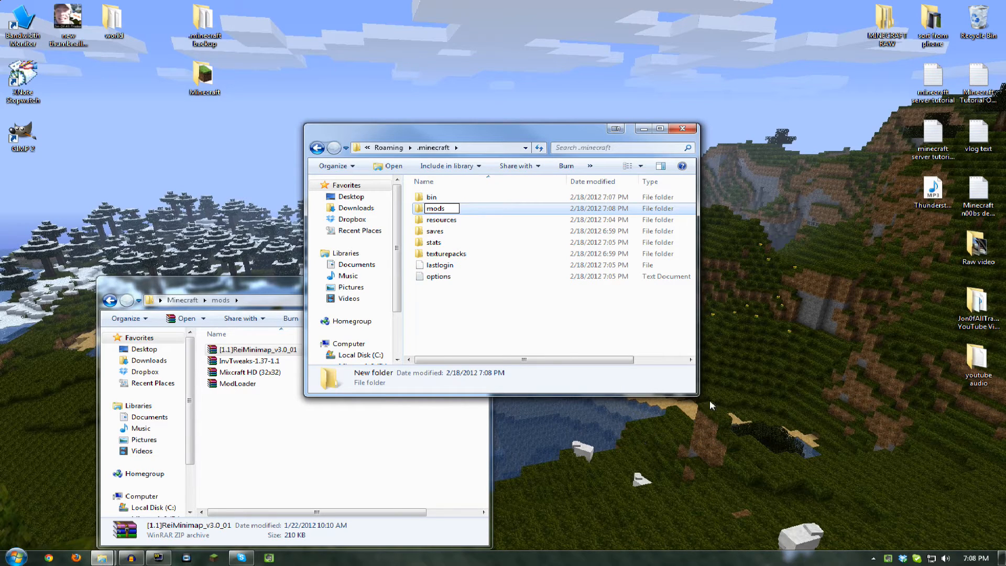
# - Copy [1.1]ReiMinimap_v3.0_01 into the mods folder and close the Explorer windows
pyautogui.doubleClick(436, 207)
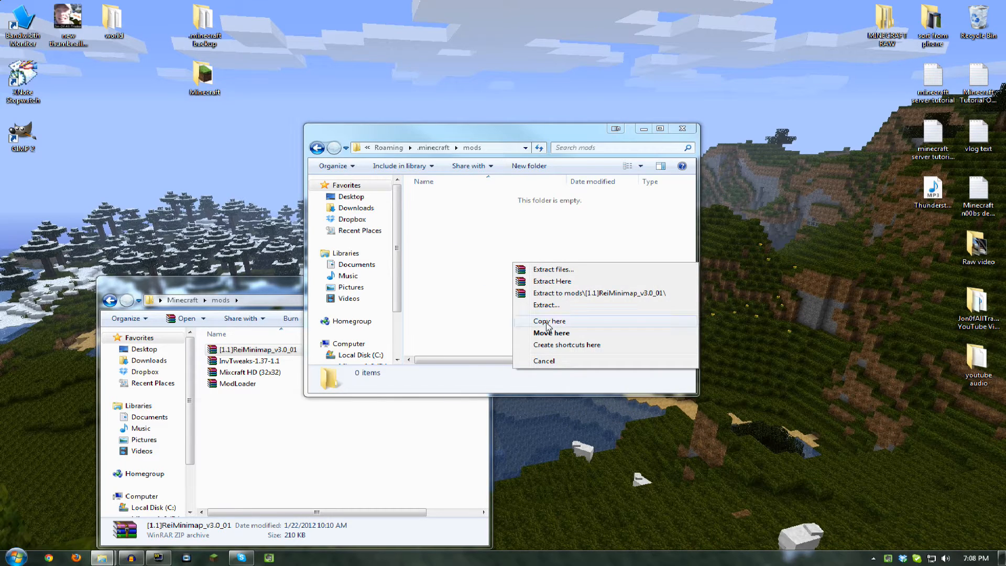
pyautogui.click(548, 321)
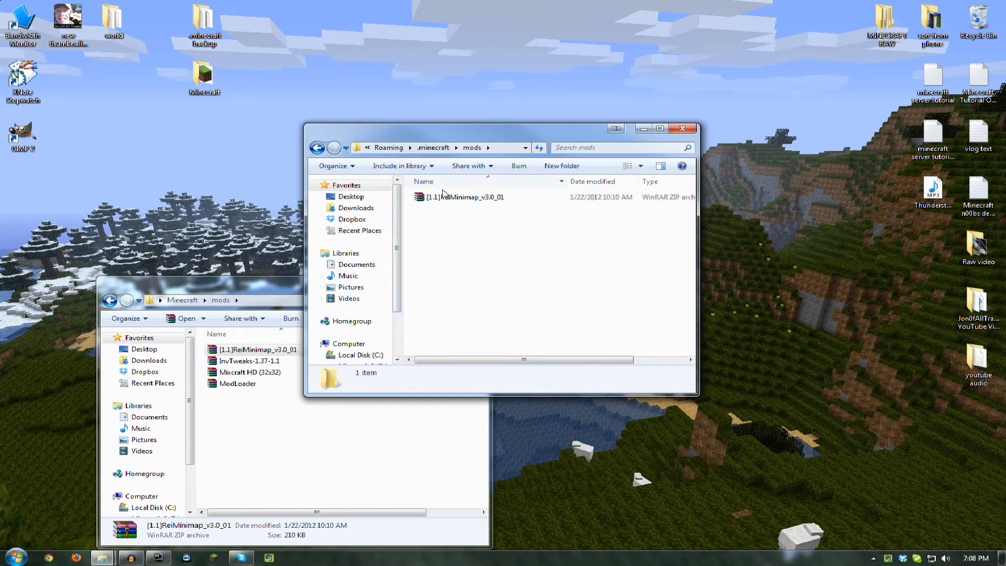
pyautogui.click(464, 197)
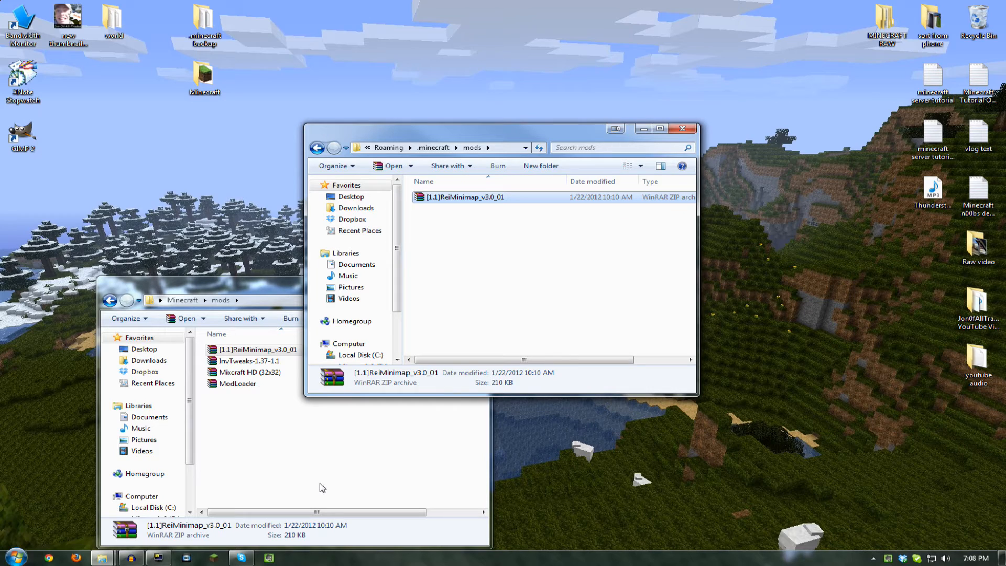
pyautogui.moveTo(263, 376)
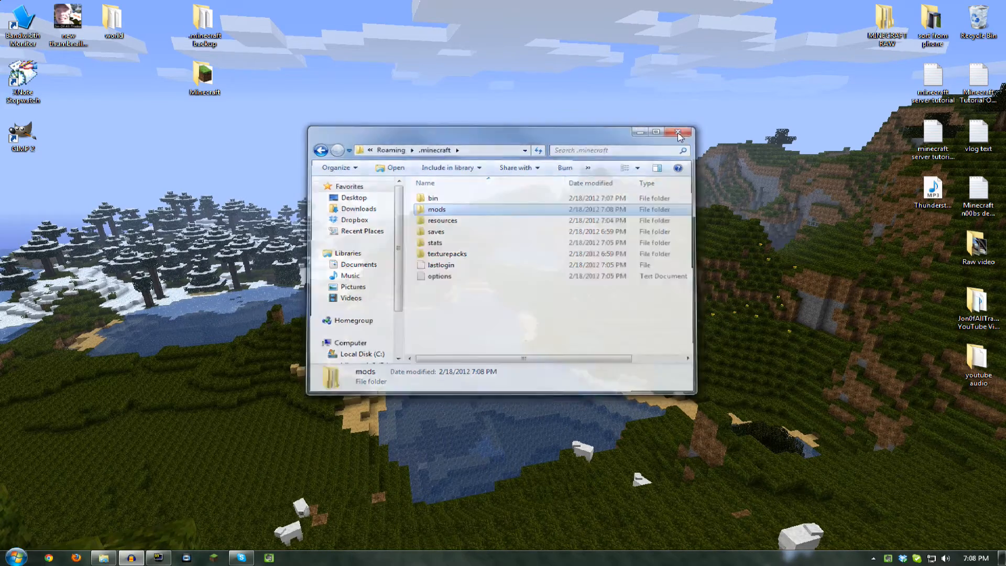
pyautogui.click(676, 133)
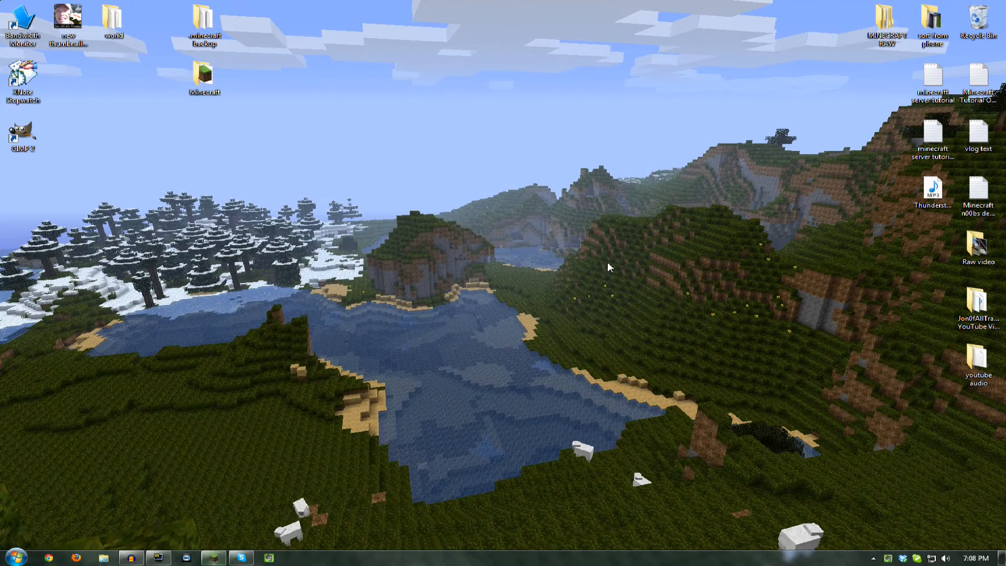
# - Launch Minecraft, log in, and generate a new survival world named New World via Singleplayer
pyautogui.doubleClick(205, 72)
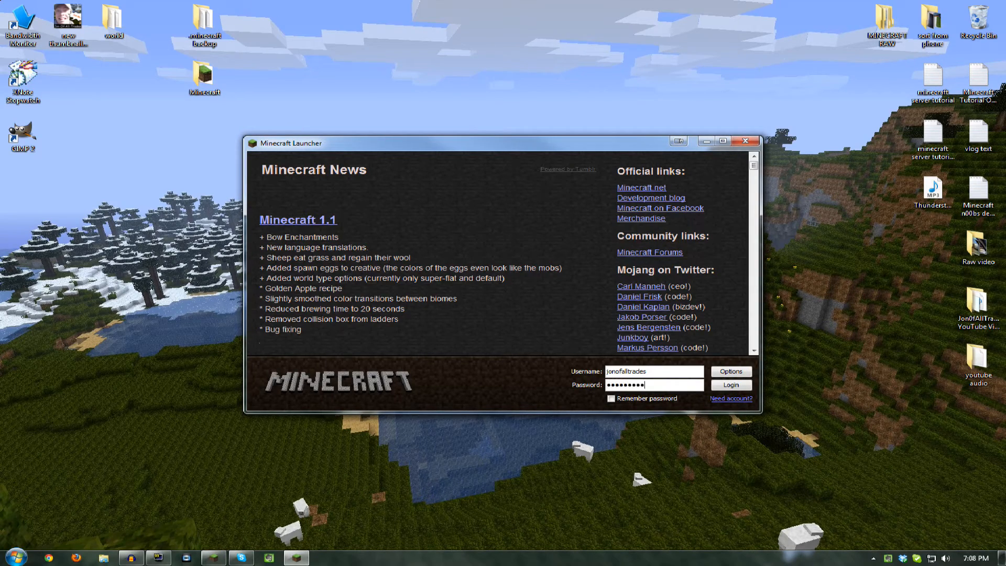
pyautogui.click(731, 384)
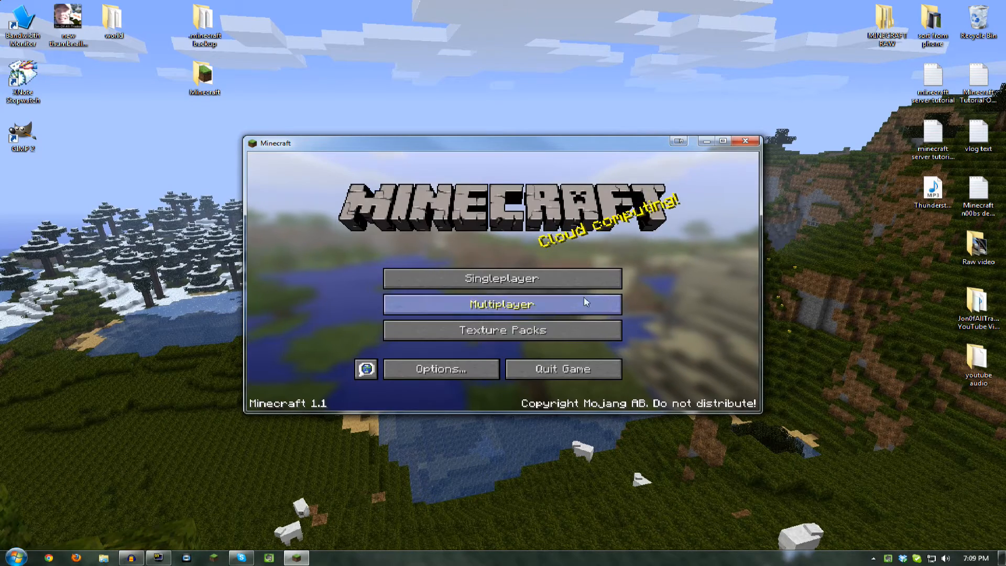
pyautogui.click(500, 278)
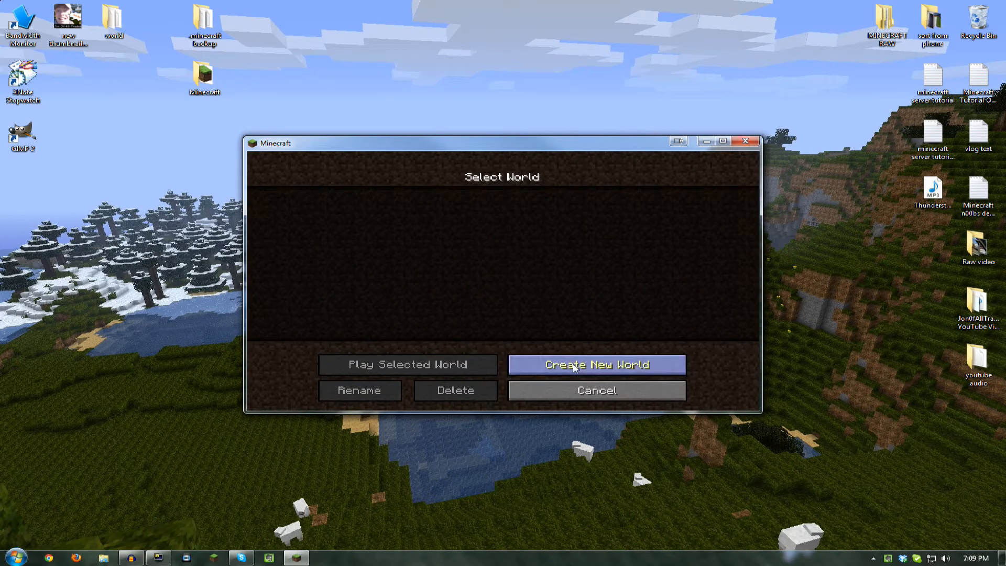
pyautogui.click(597, 364)
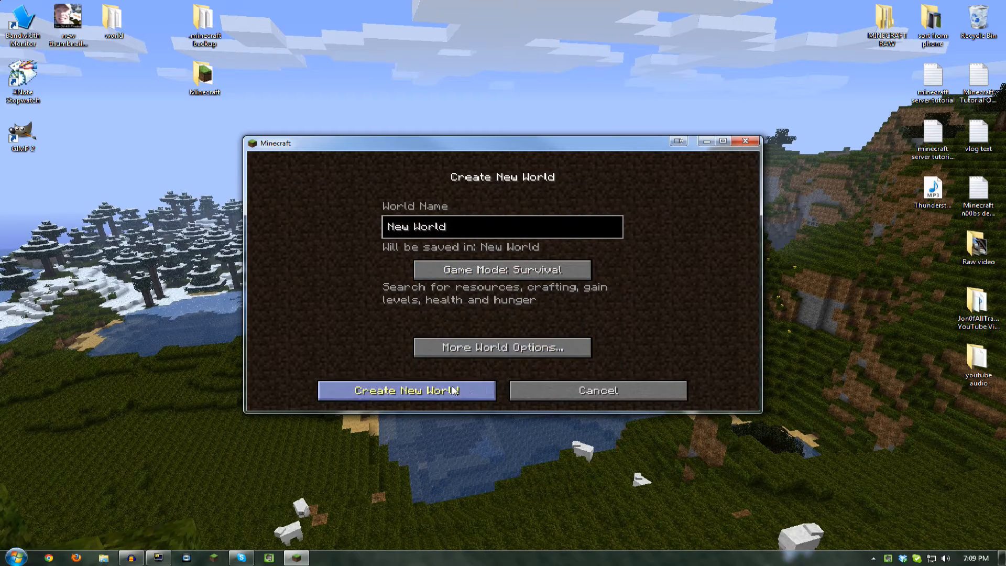
pyautogui.click(406, 390)
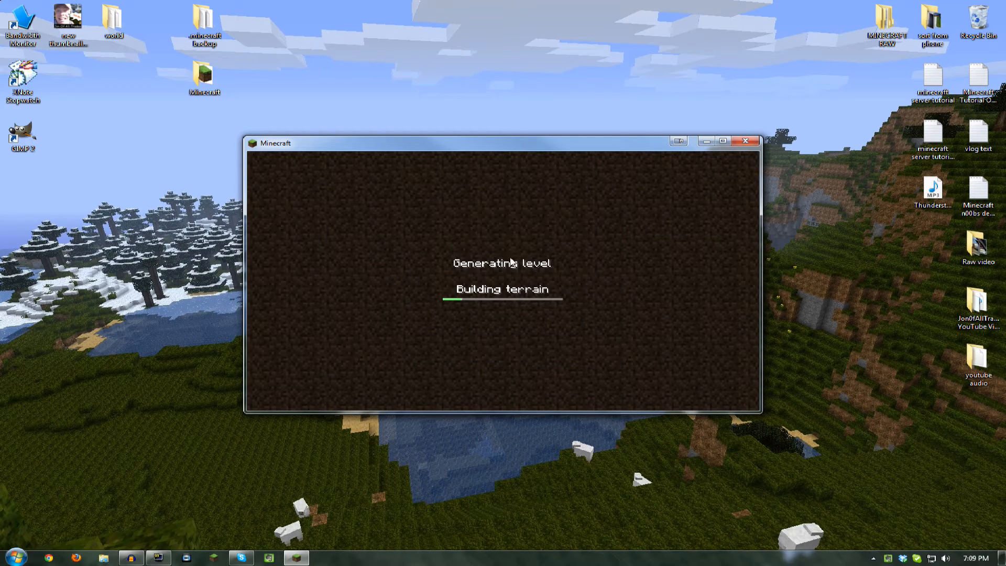
pyautogui.click(720, 140)
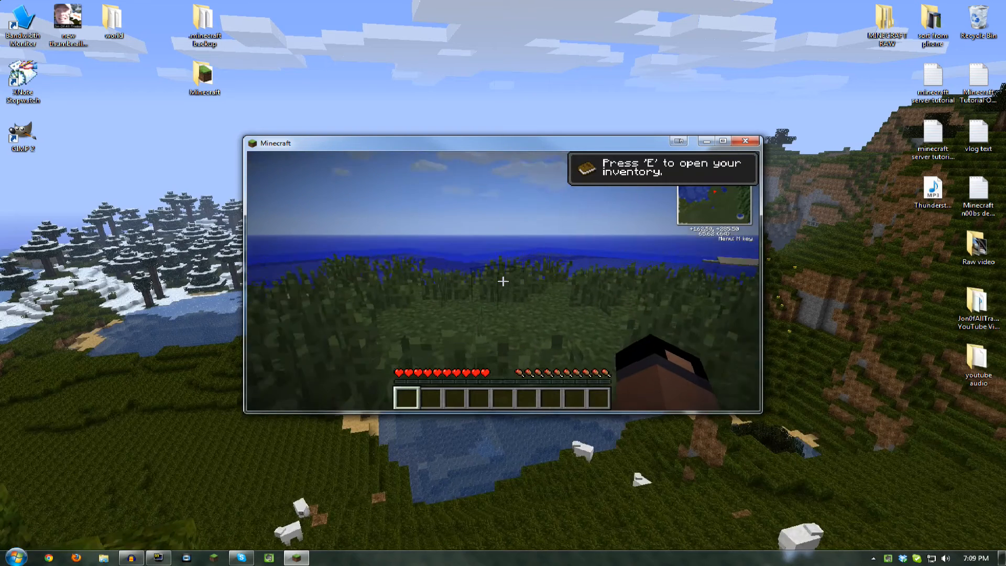
# - Check the empty inventory, make the game fill the screen, and resume play from the game menu
pyautogui.press('e')
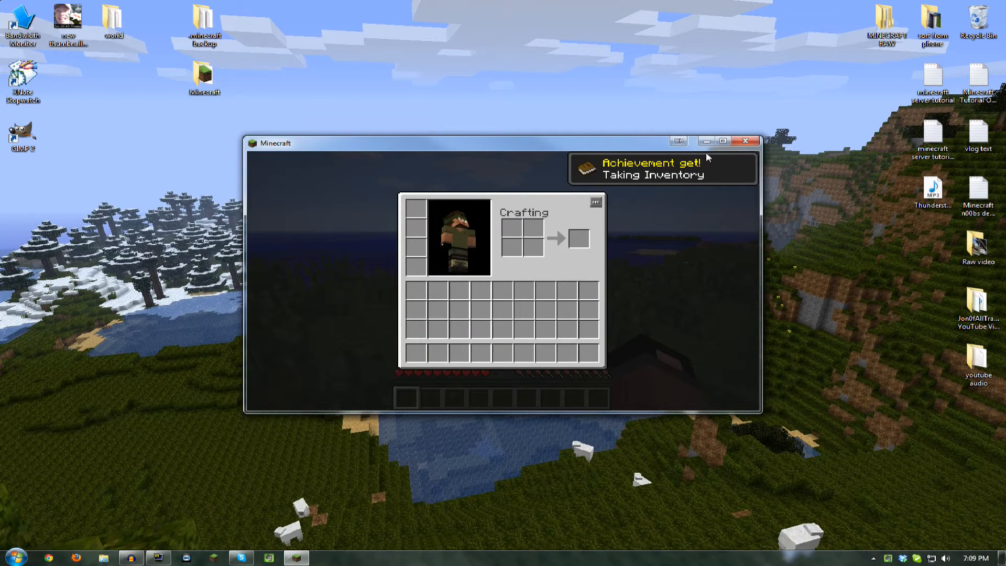
pyautogui.click(718, 141)
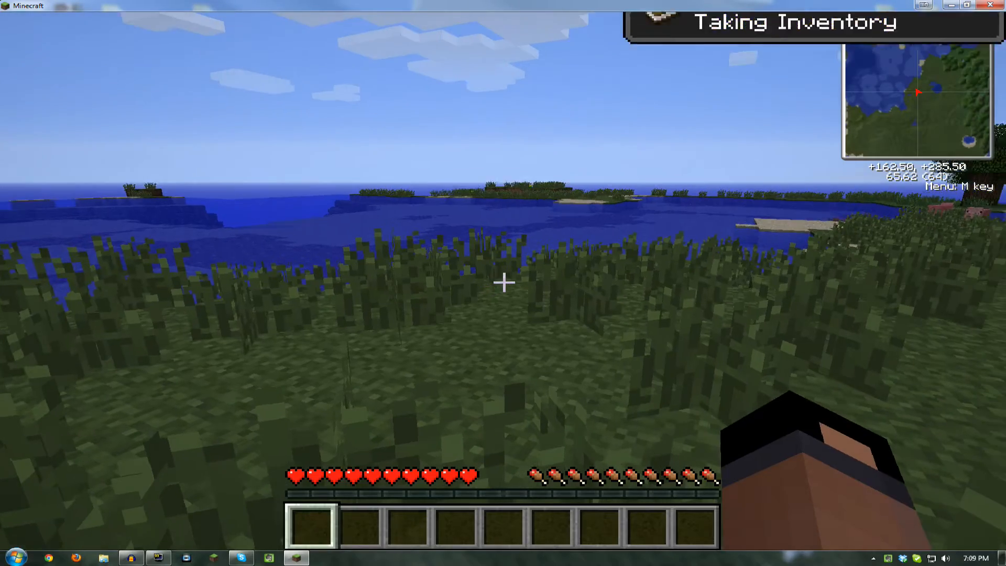
pyautogui.press('e')
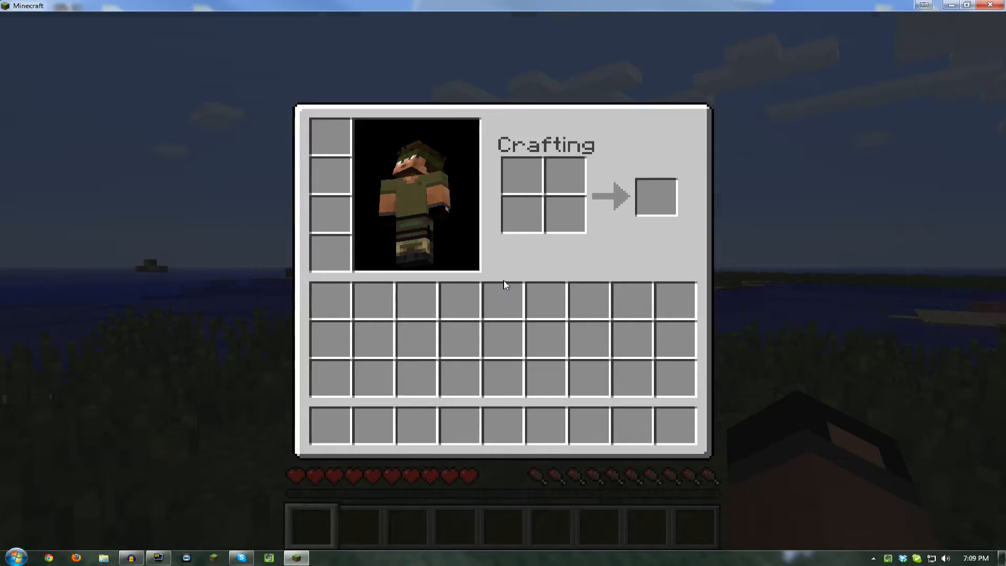
pyautogui.press('Escape')
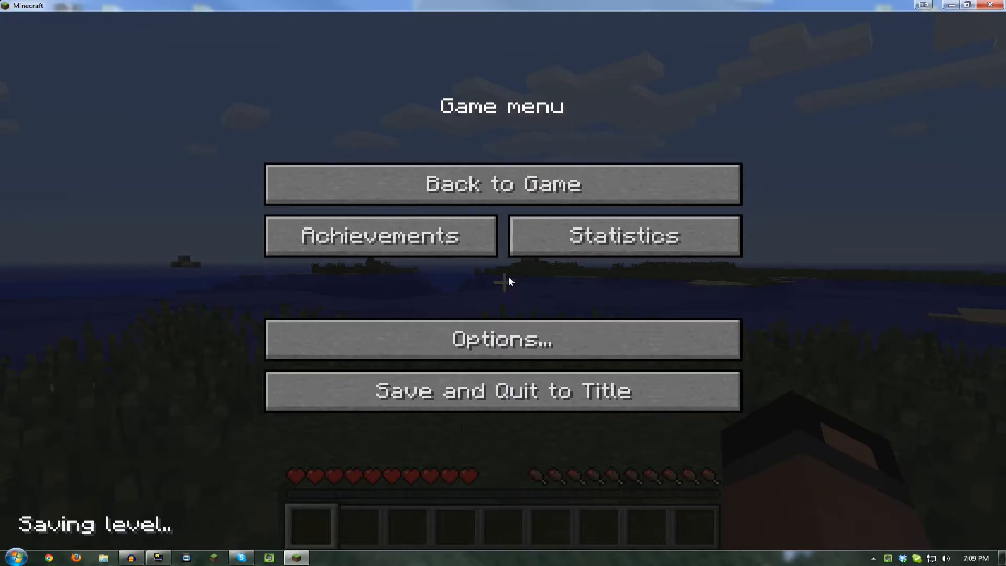
pyautogui.click(501, 185)
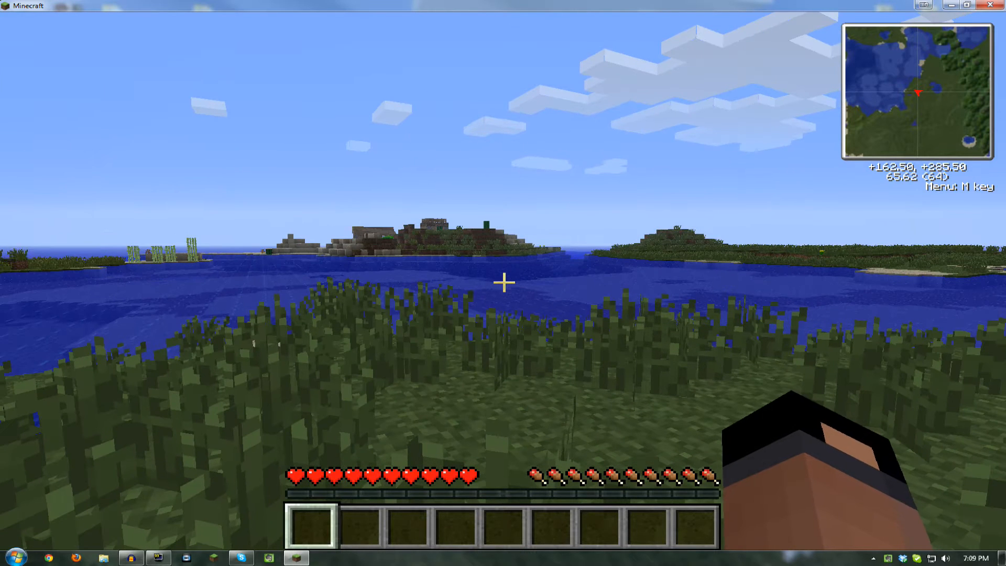
# - In Rei's Minimap settings, make the minimap round with compass directions and resume playing
pyautogui.press('m')
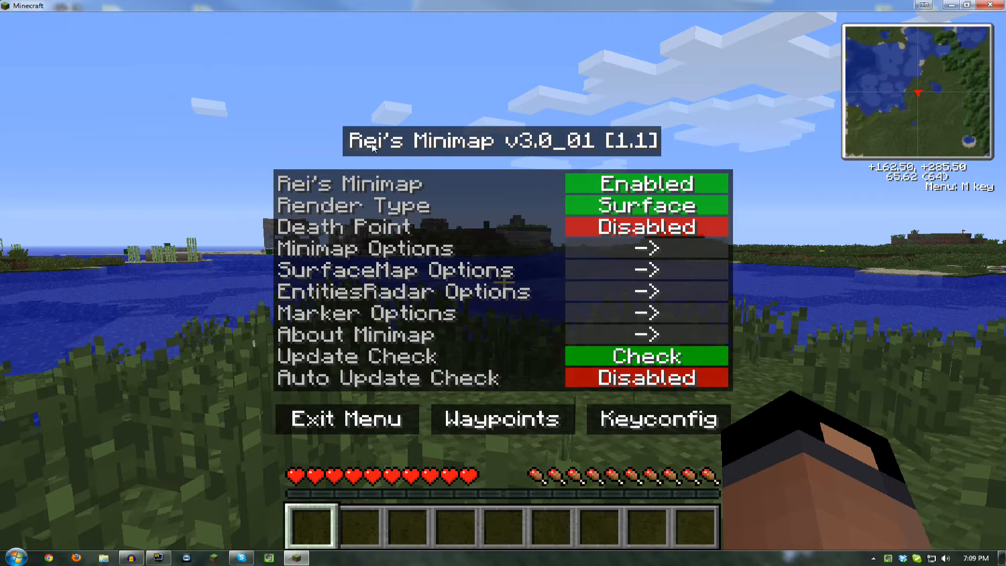
pyautogui.moveTo(645, 242)
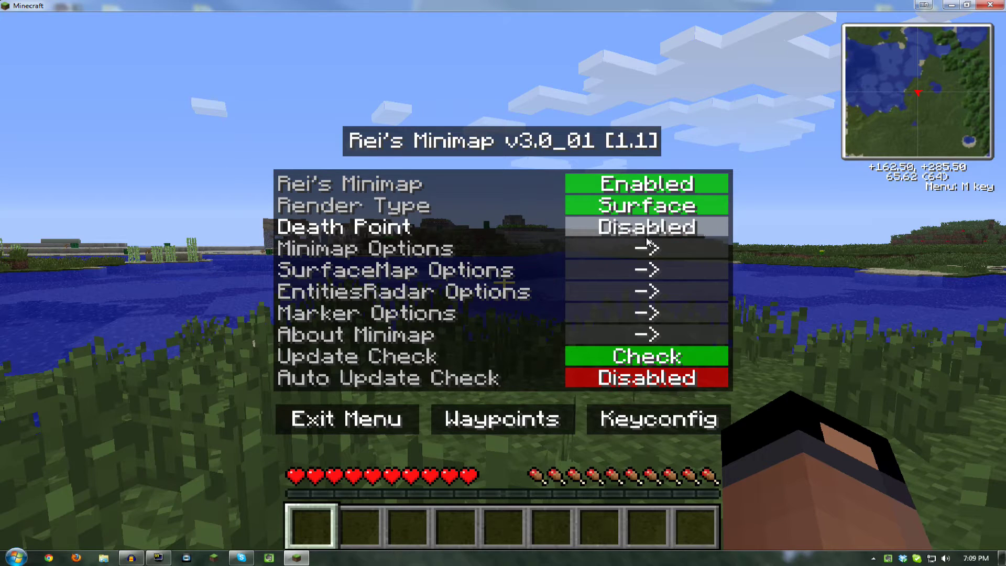
pyautogui.click(645, 247)
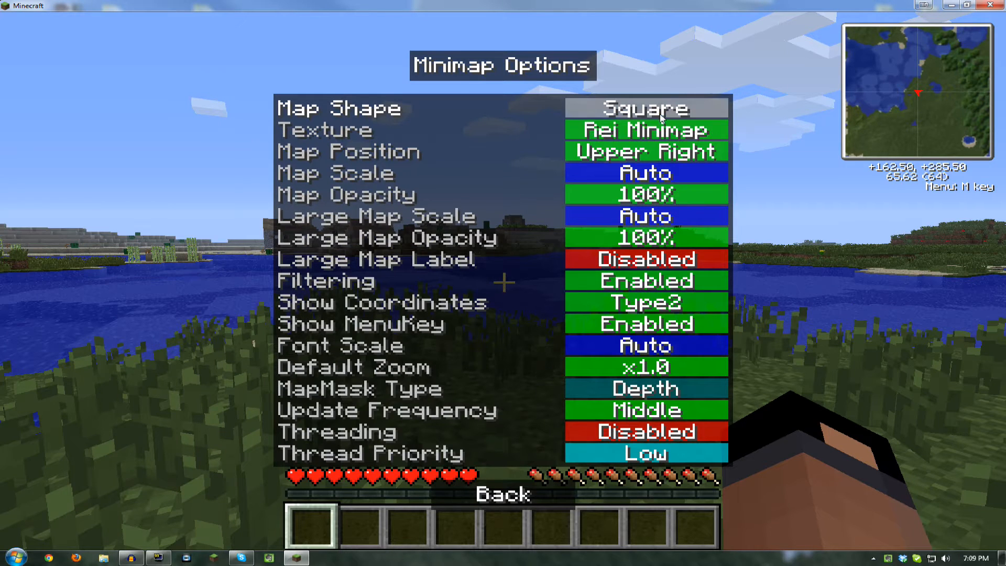
pyautogui.click(647, 107)
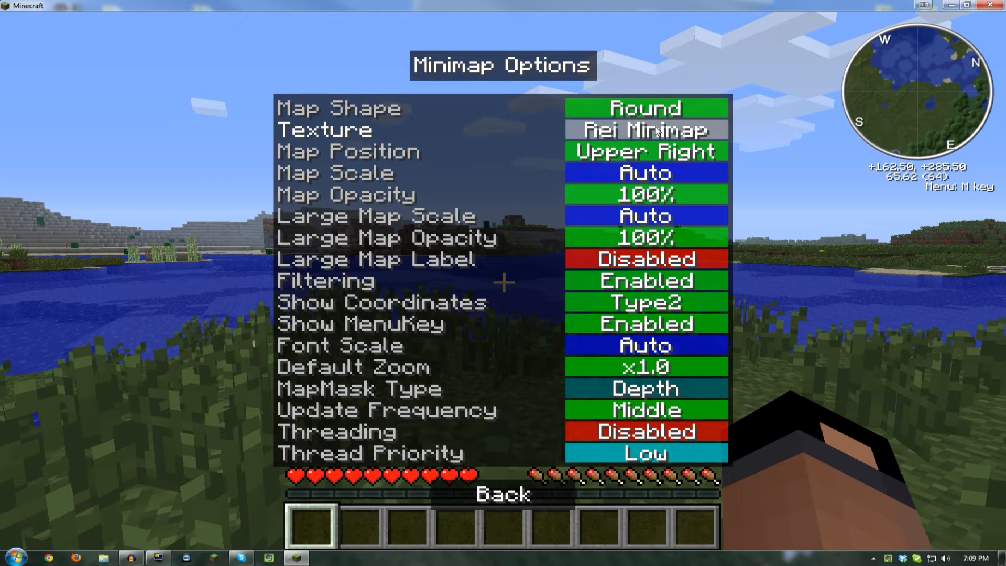
pyautogui.click(502, 494)
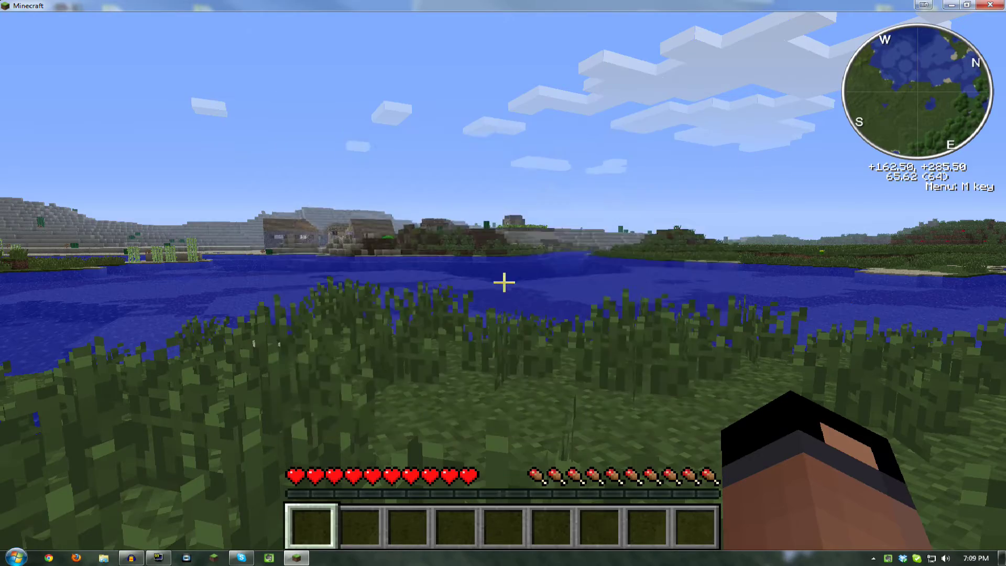
pyautogui.moveTo(503, 282)
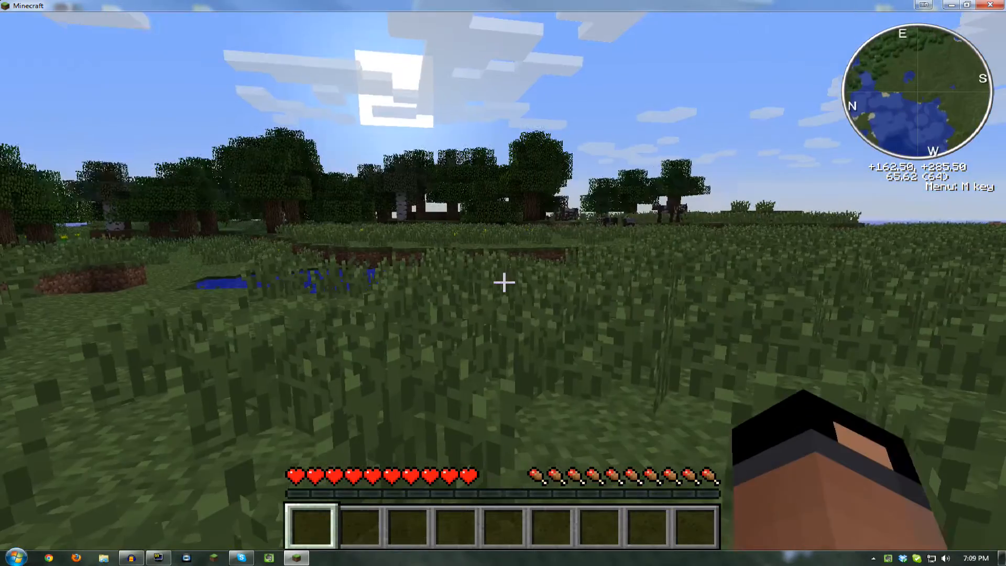
# - Disable Show MenuKey, set Show Coordinates to Type1, and return to the main minimap settings
pyautogui.press('m')
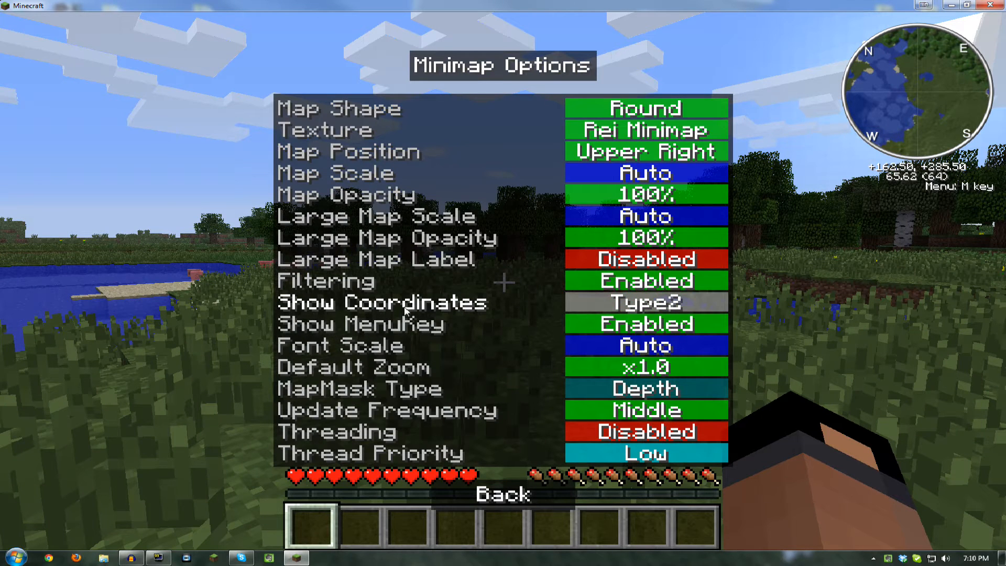
pyautogui.click(647, 323)
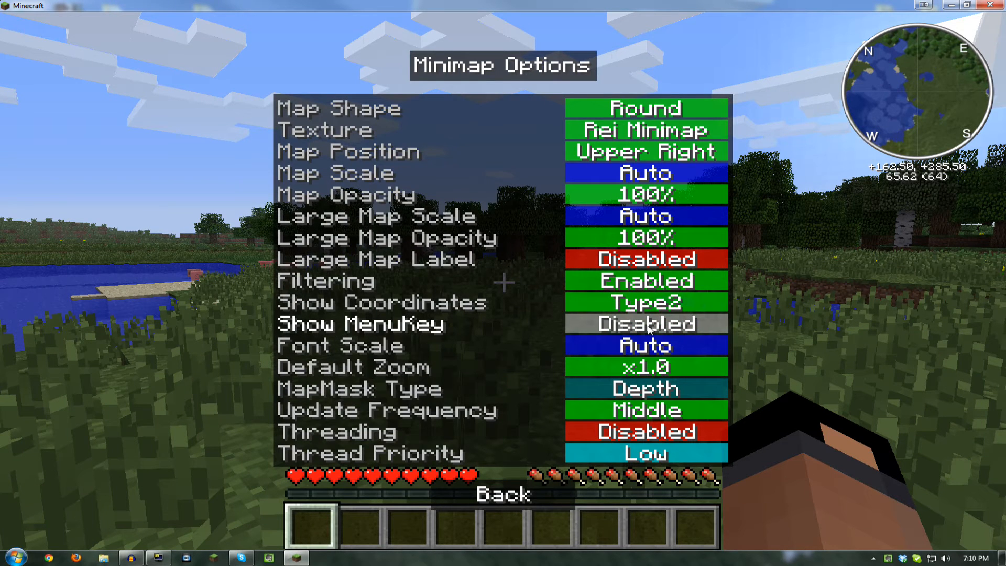
pyautogui.click(647, 302)
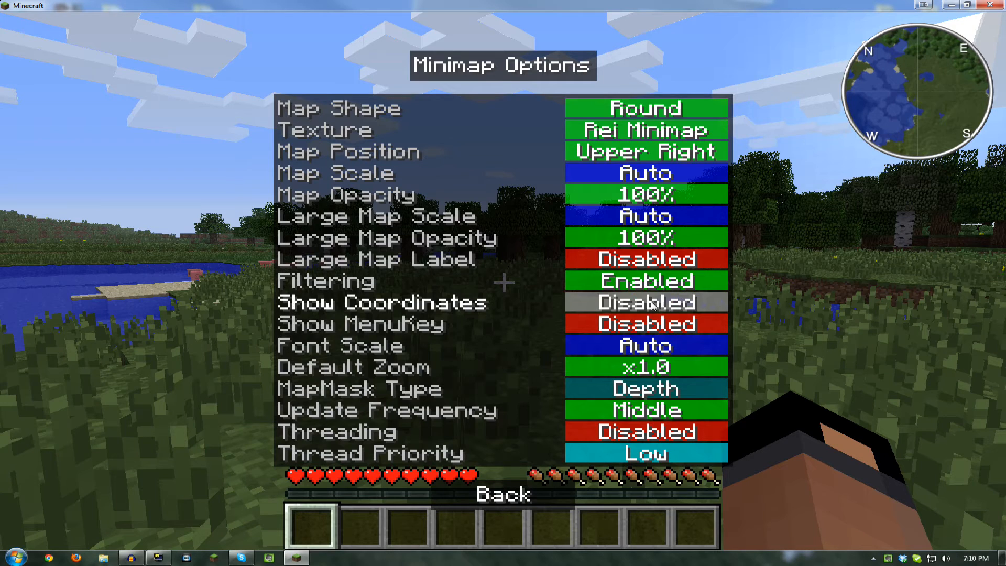
pyautogui.click(647, 302)
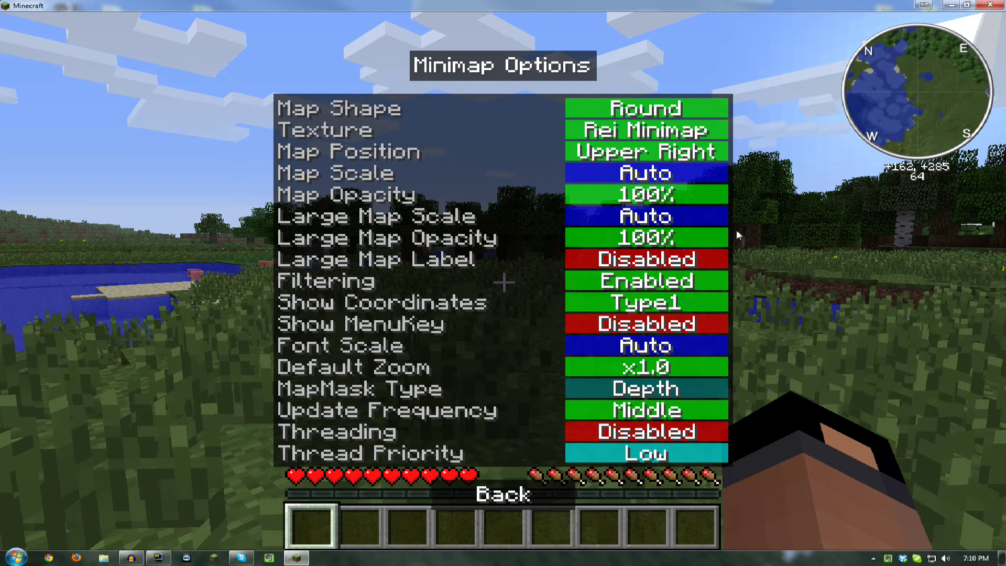
pyautogui.moveTo(646, 367)
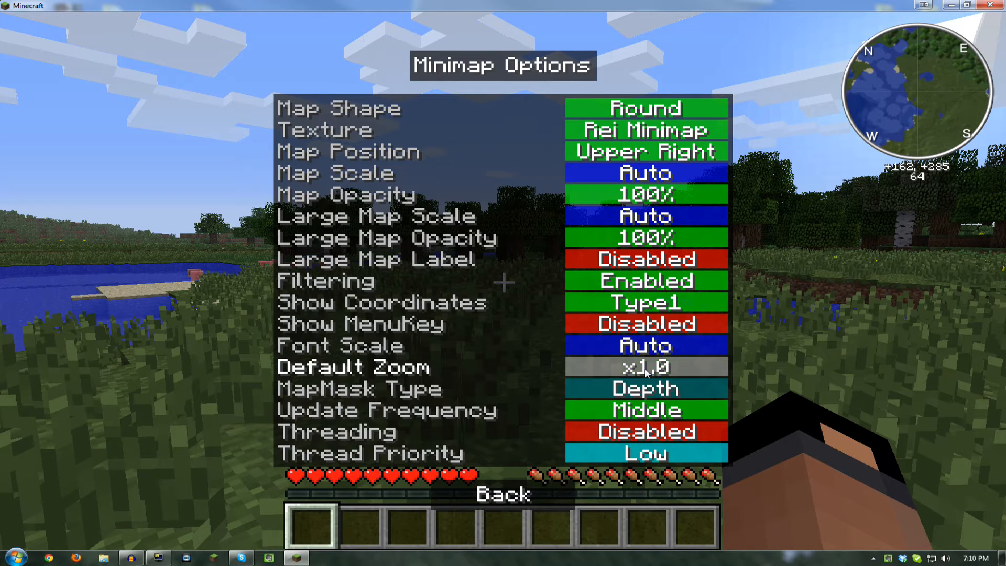
pyautogui.click(503, 494)
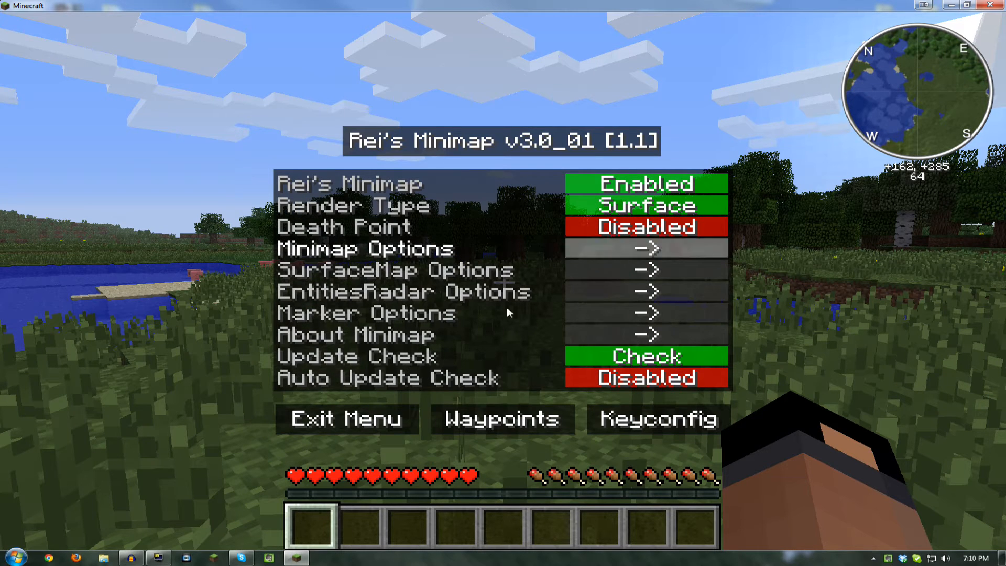
# - Add a waypoint named 'home' at the current position from the Waypoints list and return to the world
pyautogui.click(502, 419)
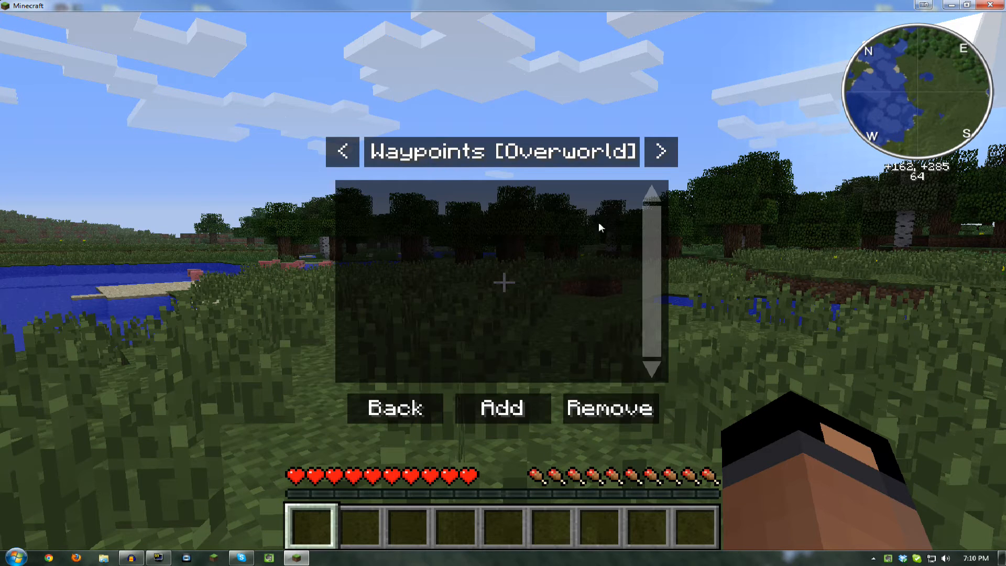
pyautogui.click(500, 408)
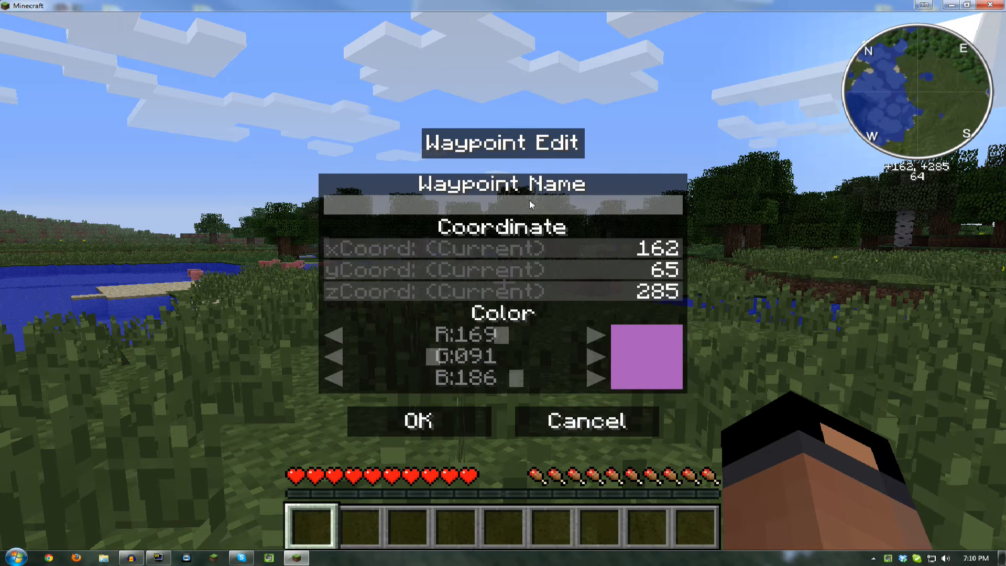
pyautogui.write('he')
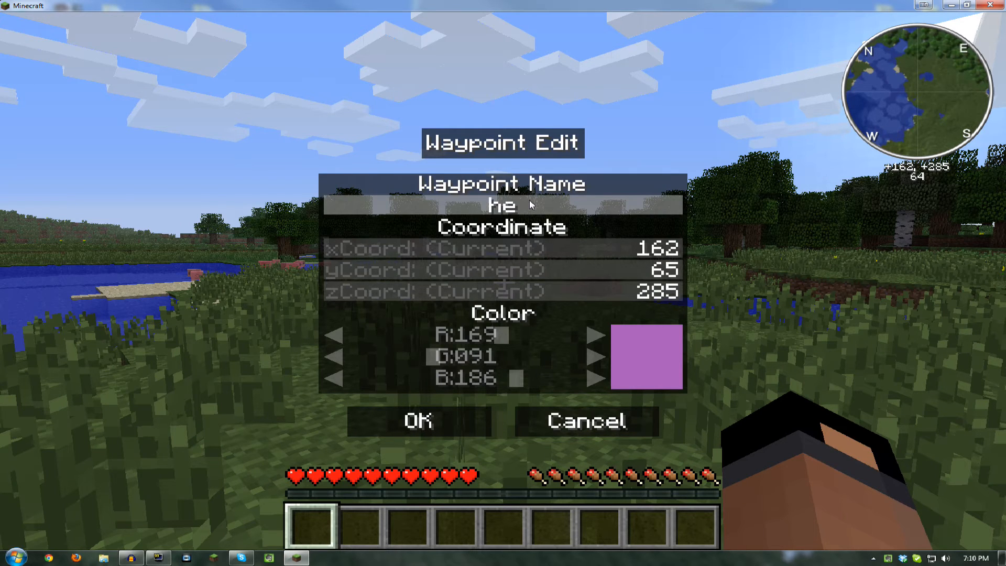
pyautogui.click(419, 421)
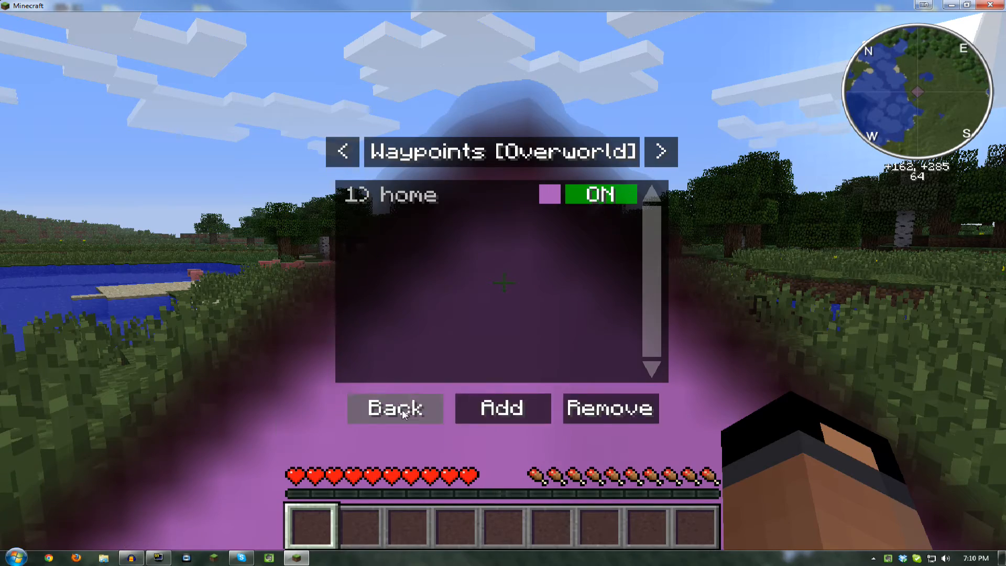
pyautogui.click(395, 408)
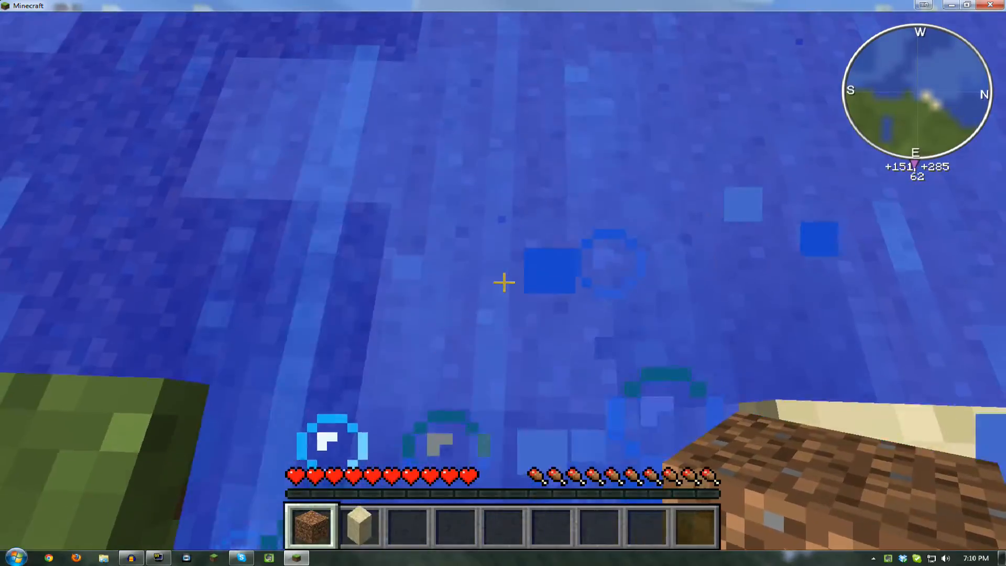
pyautogui.moveTo(503, 283)
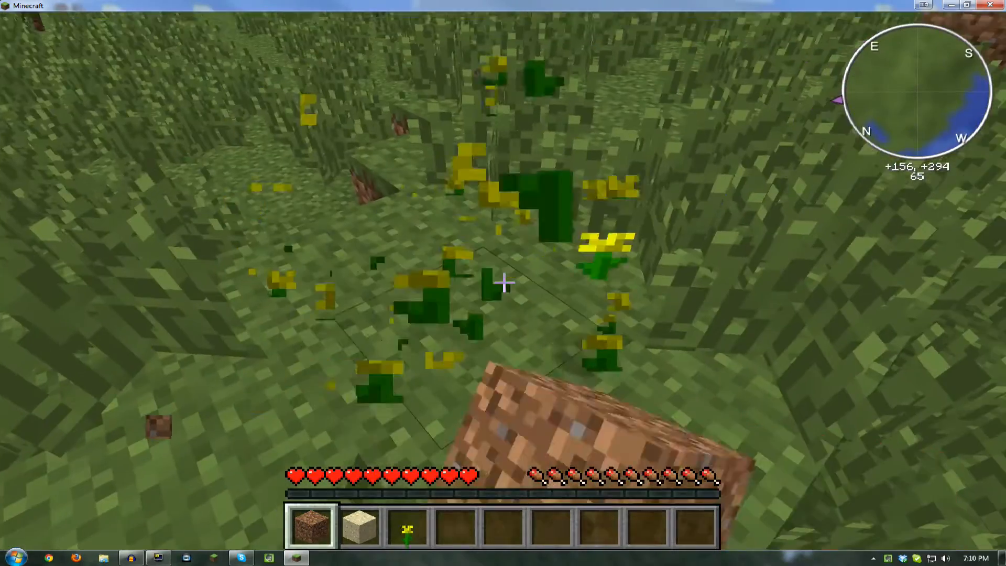
# - Check the gathered dirt, sand and dandelions in the inventory screen
pyautogui.press('e')
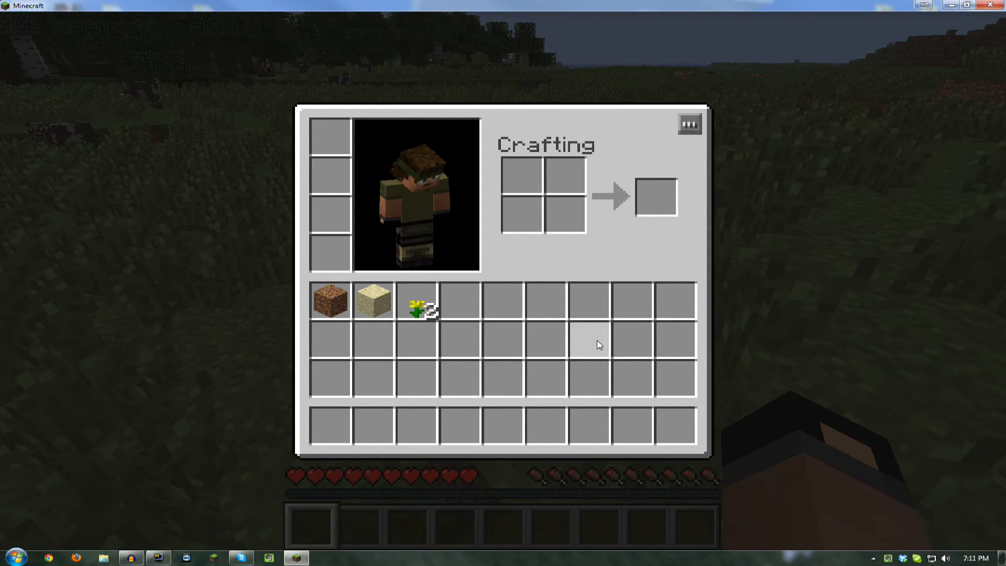
pyautogui.moveTo(689, 123)
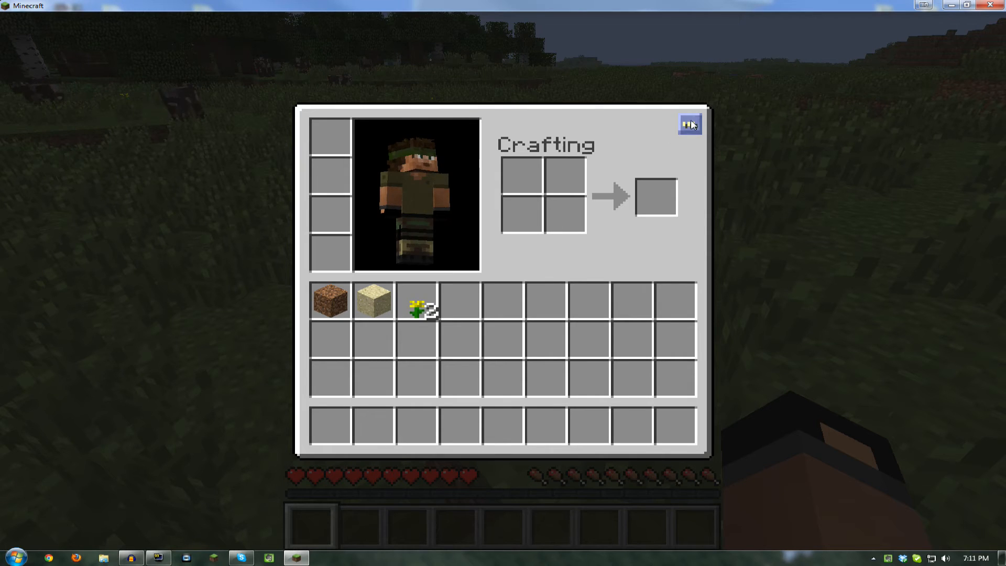
# - Review the inventory sorting mod's settings and close them with Done to resume play
pyautogui.click(685, 124)
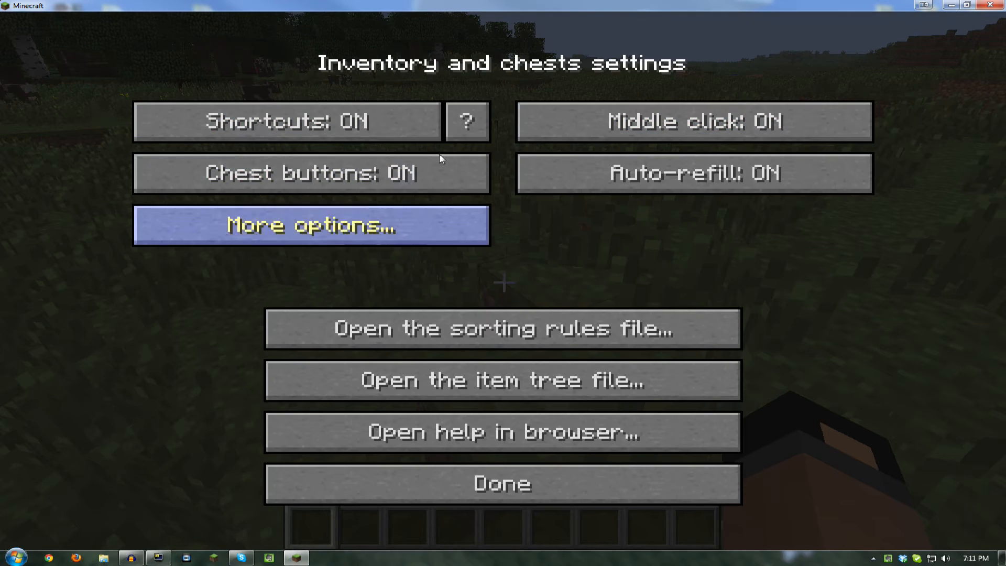
pyautogui.moveTo(538, 498)
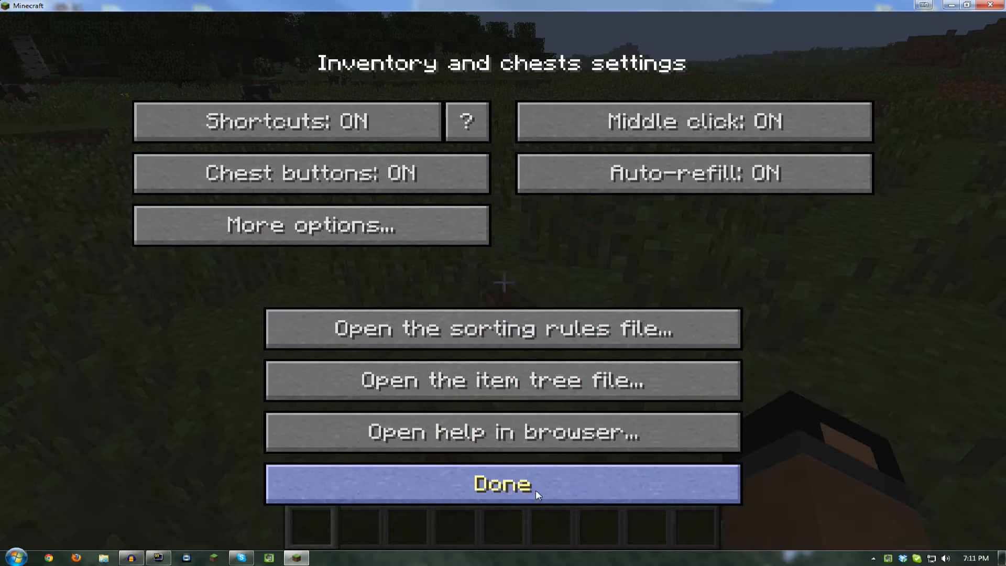
pyautogui.click(506, 483)
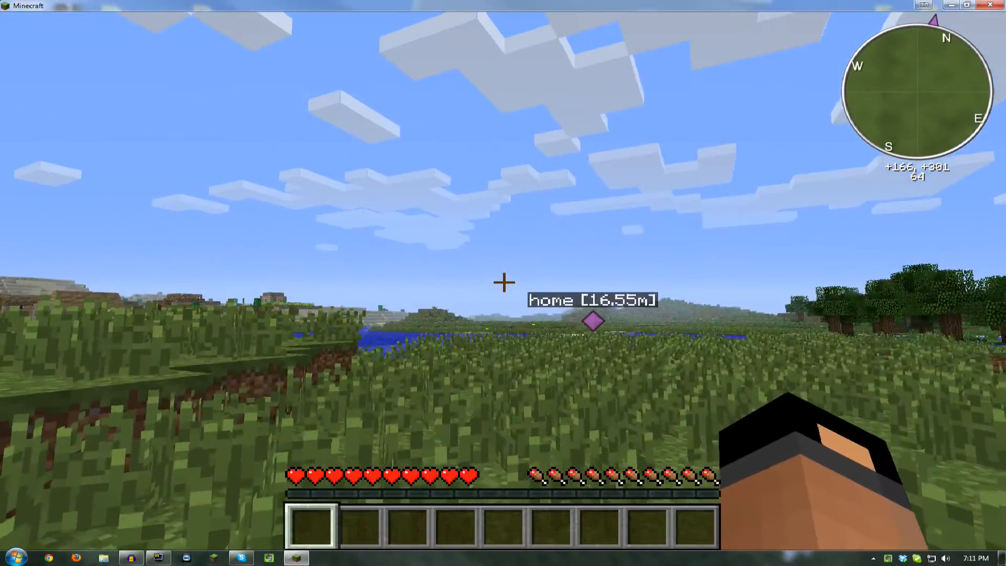
pyautogui.moveTo(504, 283)
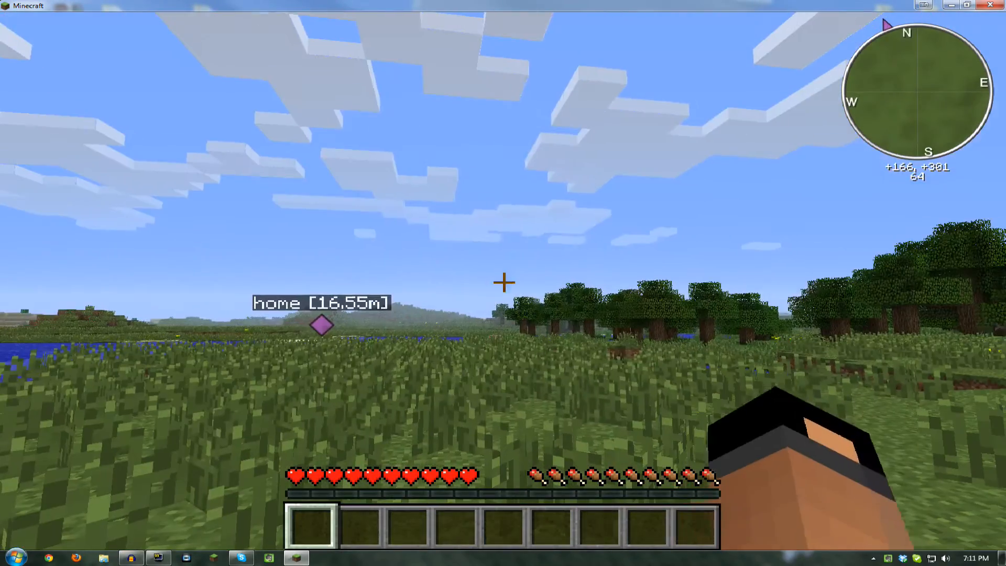
pyautogui.moveTo(503, 282)
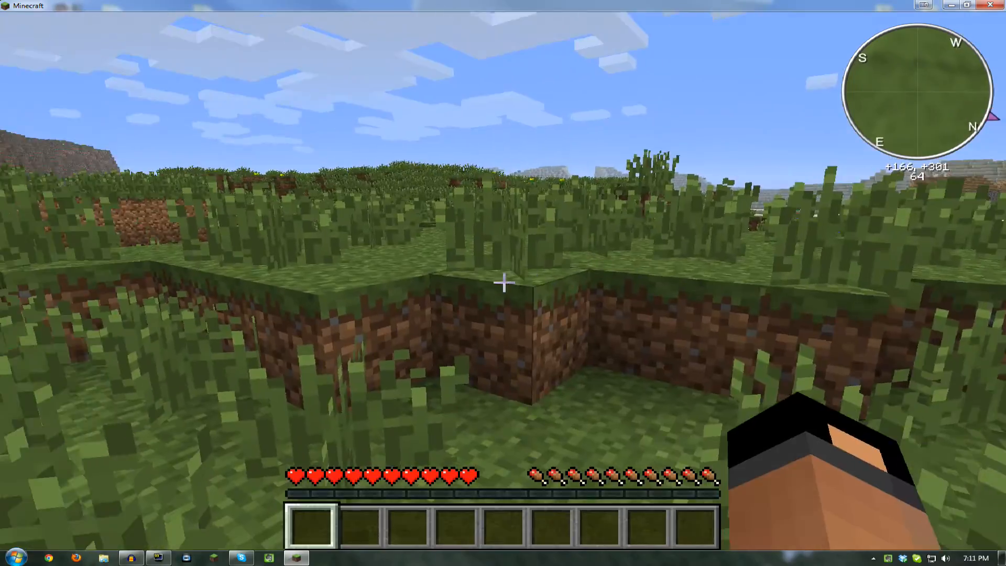
# - Walk forward across the grassland away from home while the waypoint distance grows
pyautogui.press('w')
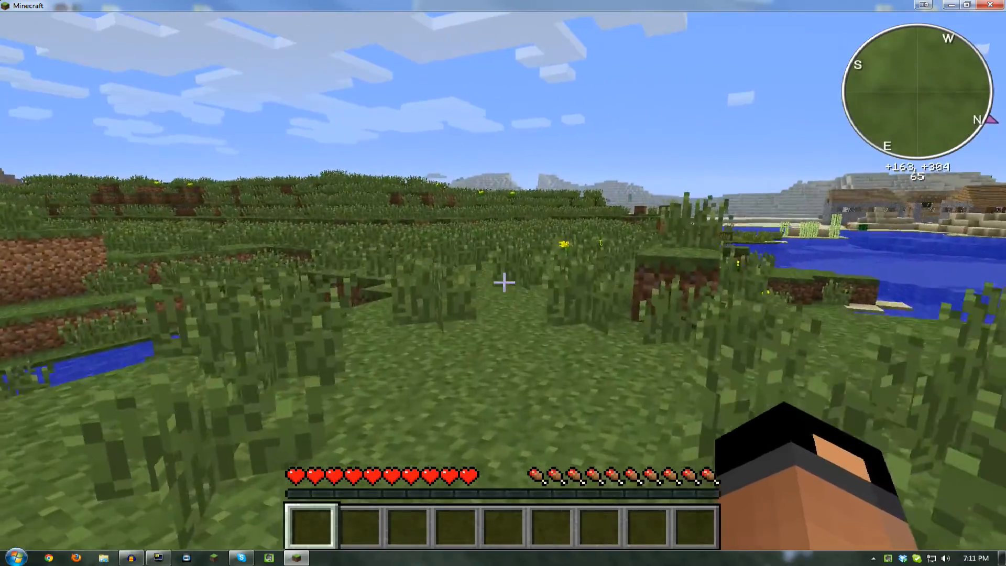
pyautogui.press('w')
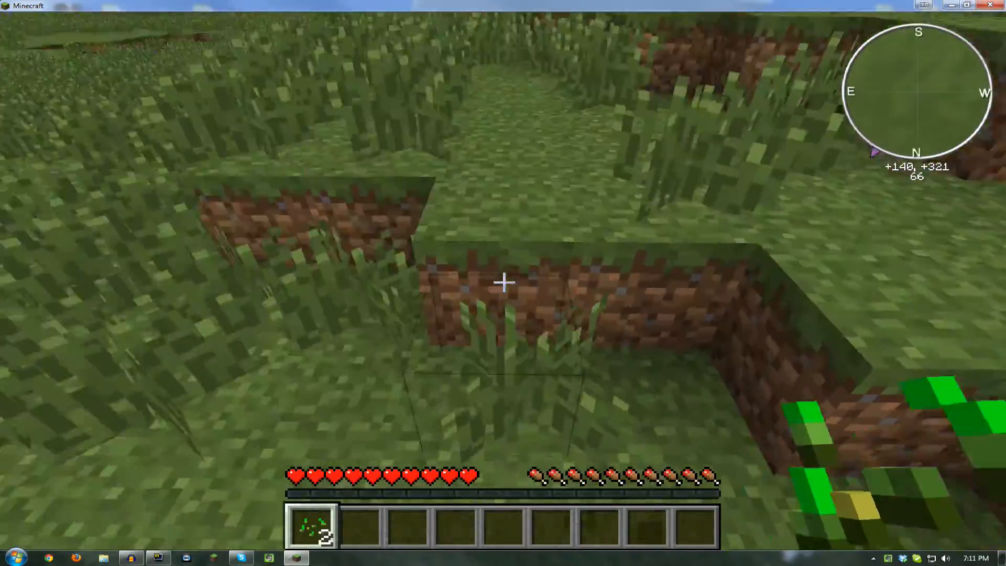
pyautogui.moveTo(503, 282)
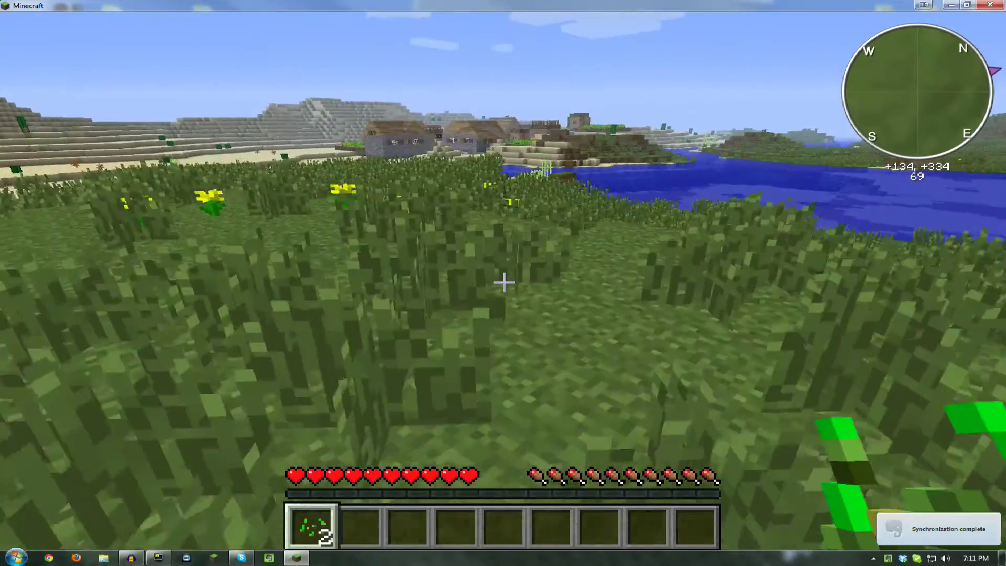
pyautogui.moveTo(502, 282)
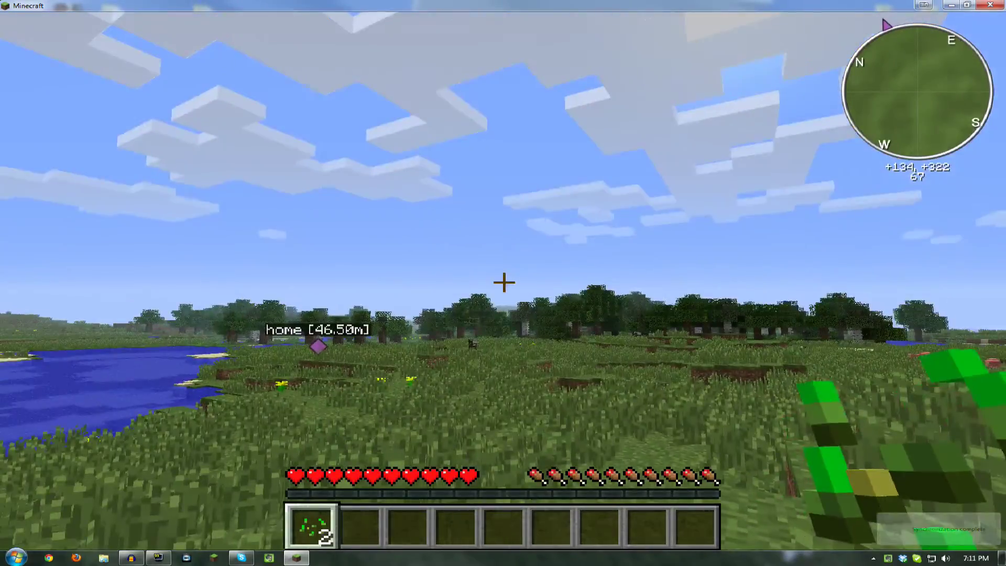
pyautogui.moveTo(503, 288)
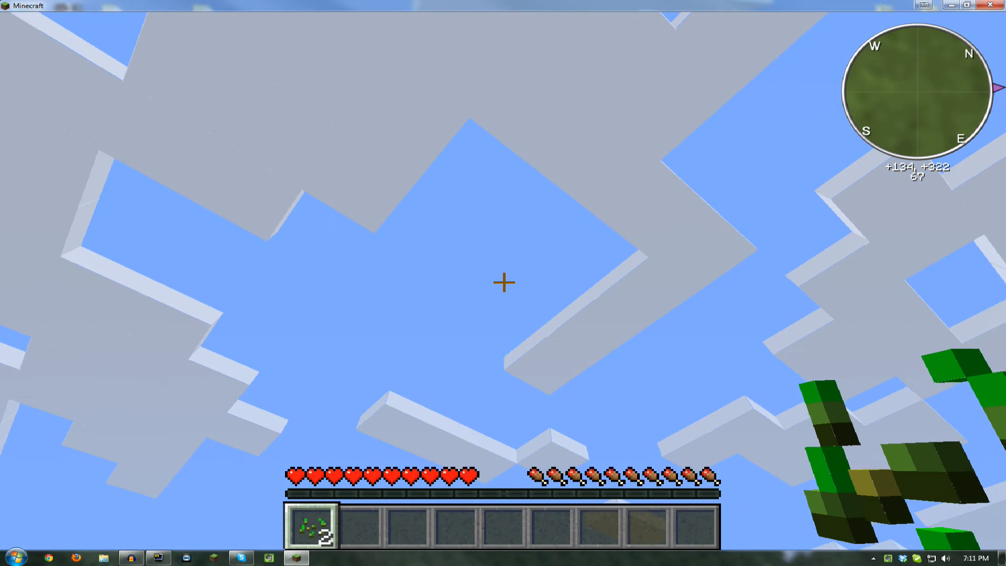